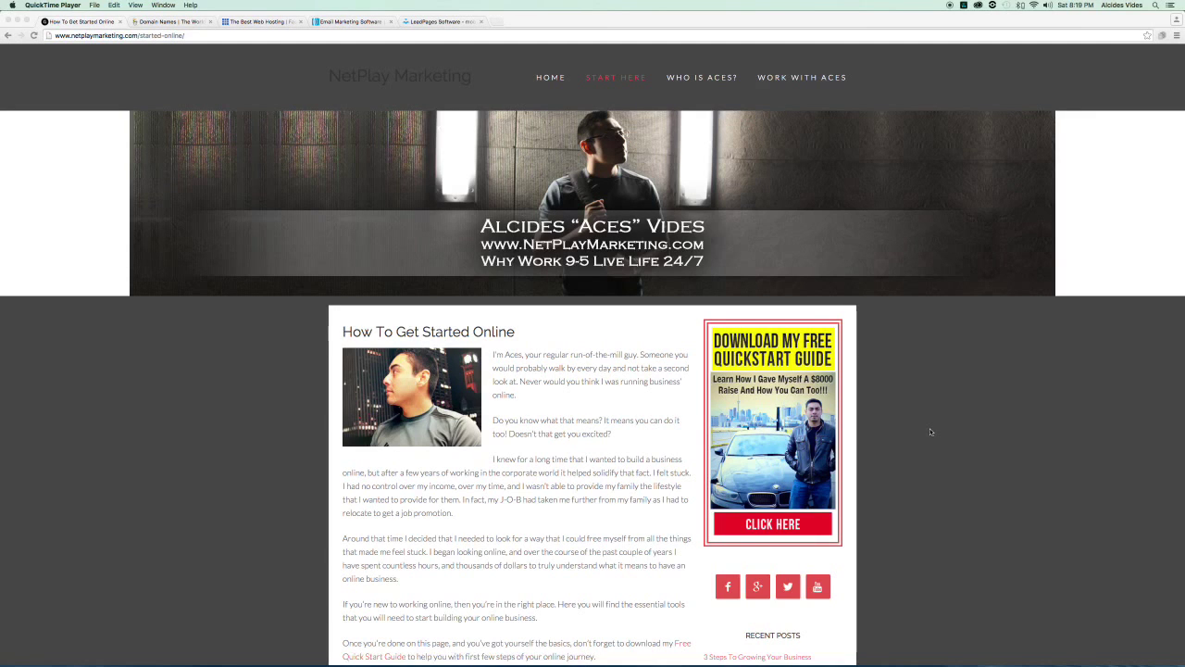
mouse_move(863, 382)
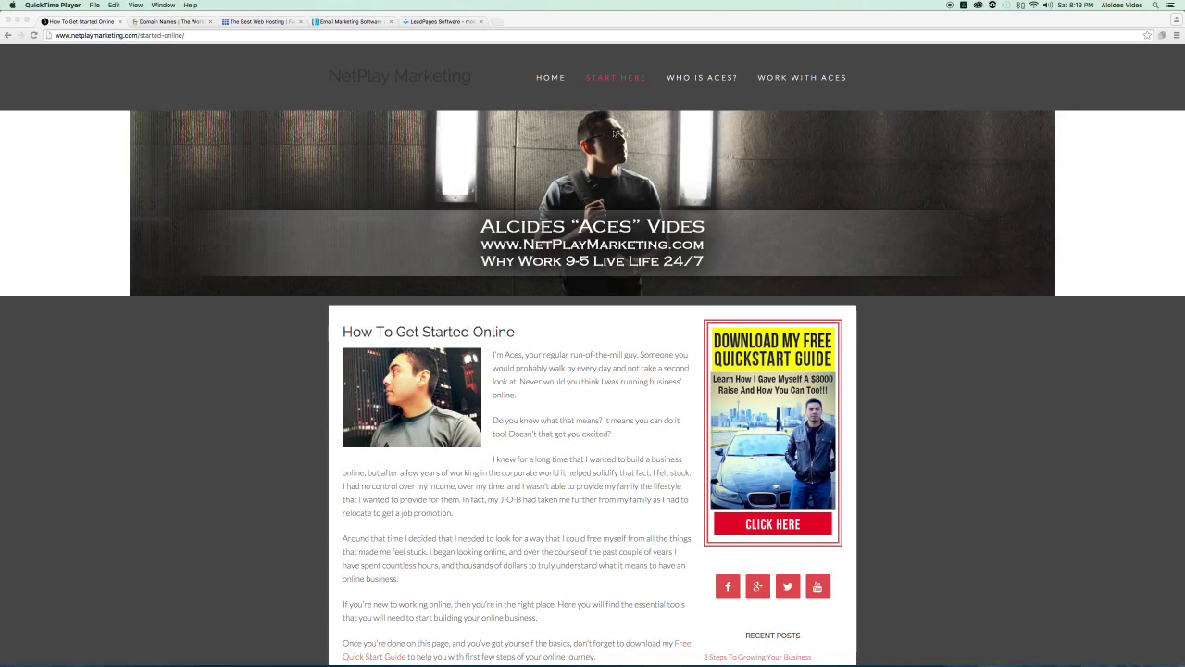
Scroll to the Tools section listing Bluehost, GoDaddy, Aweber and LeadPages, then switch to the GoDaddy tab.
scroll(down, 3)
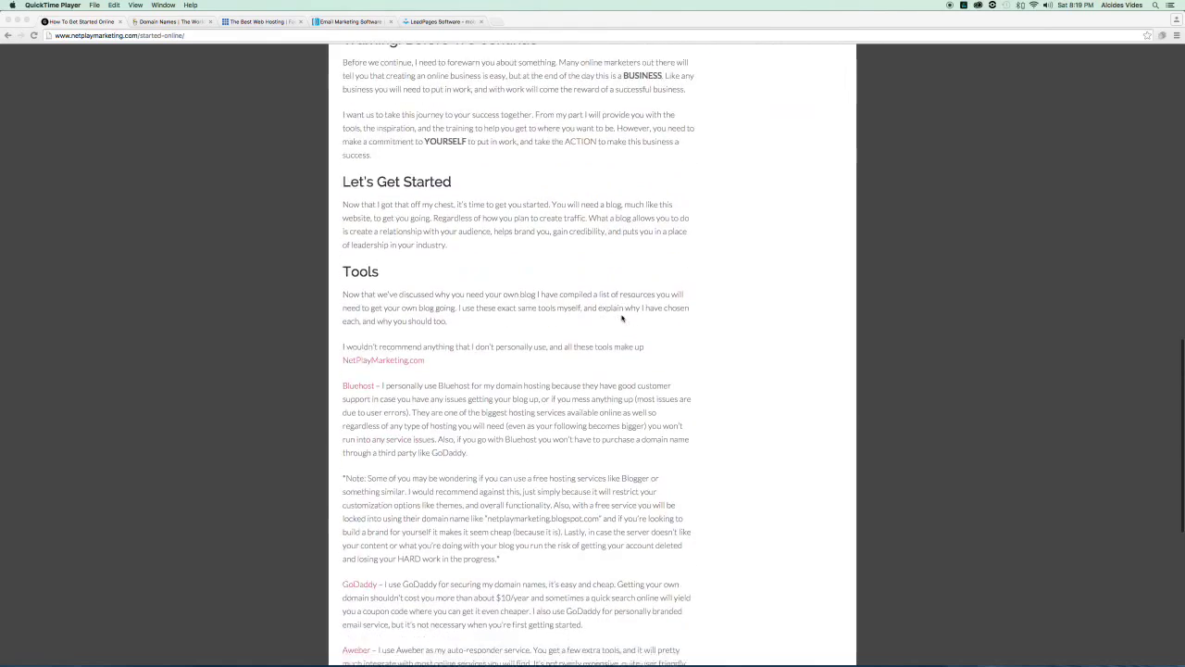
scroll(down, 3)
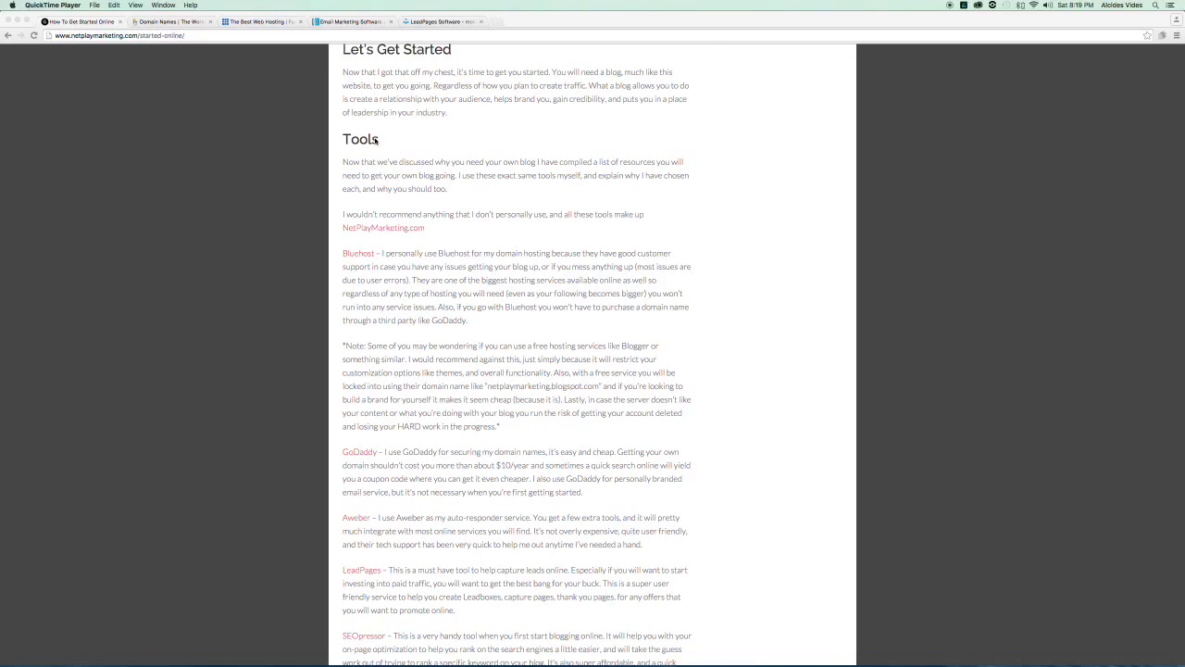
mouse_move(355, 295)
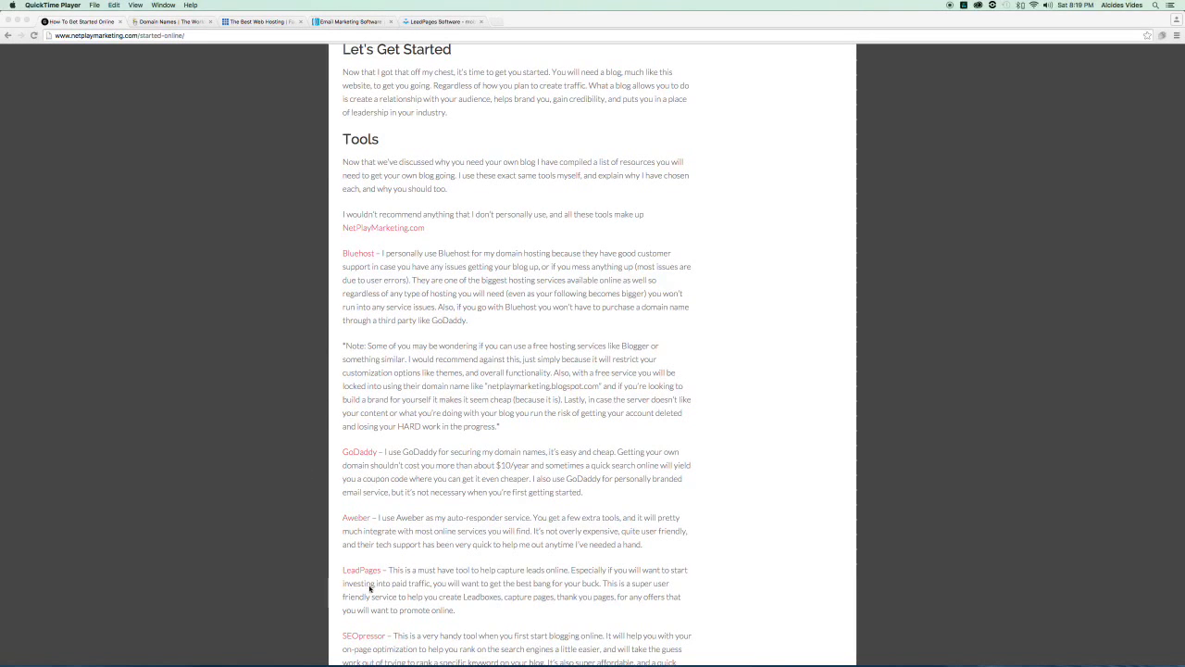
mouse_move(382, 256)
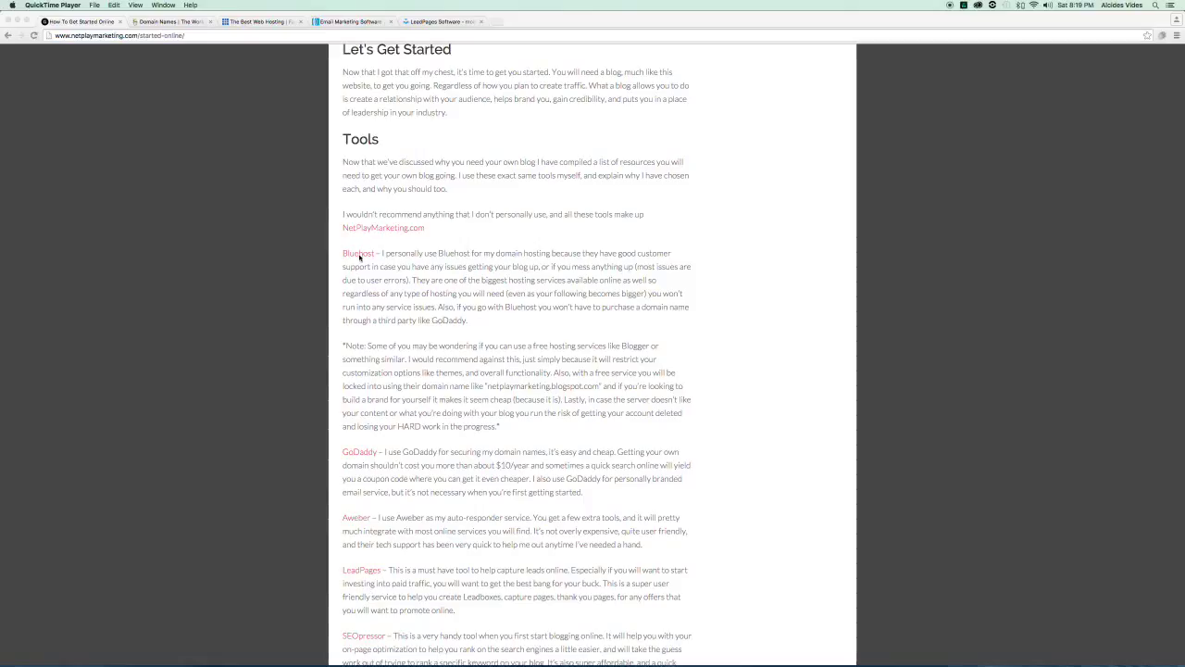
mouse_move(326, 256)
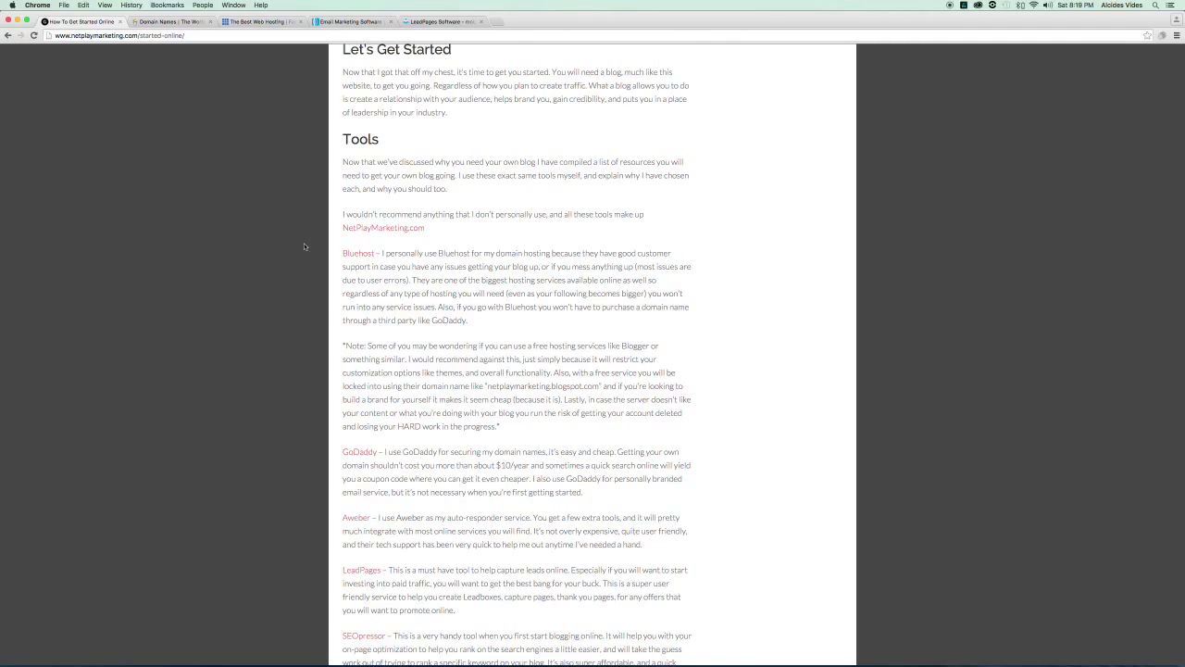
scroll(up, 3)
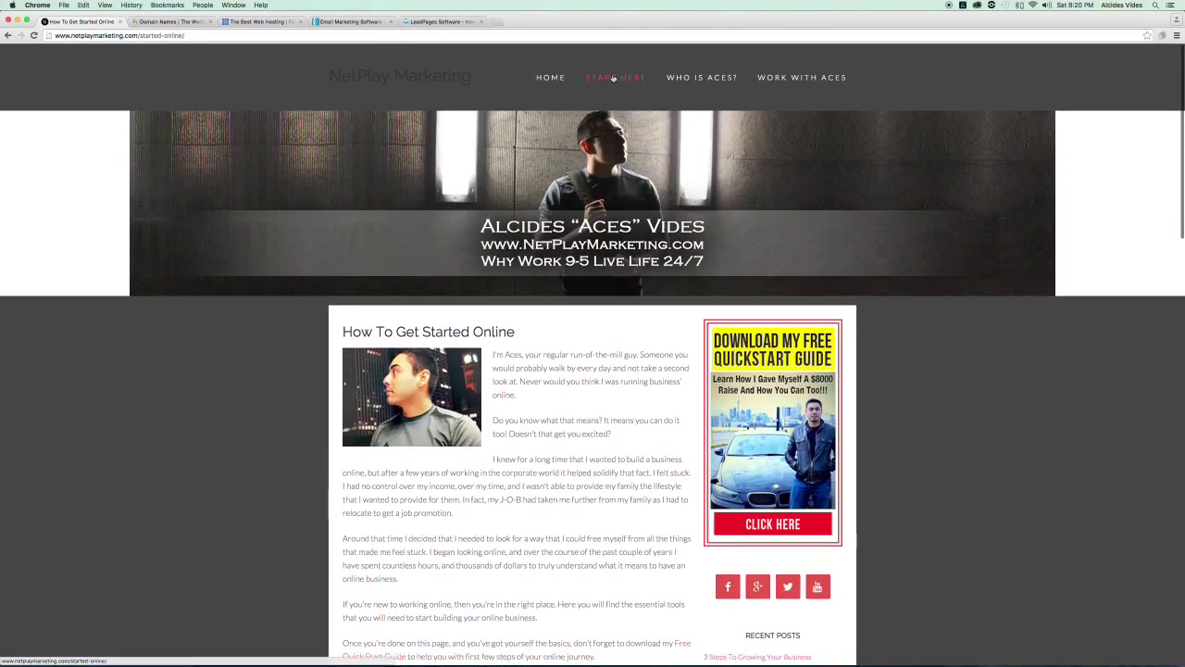
scroll(down, 3)
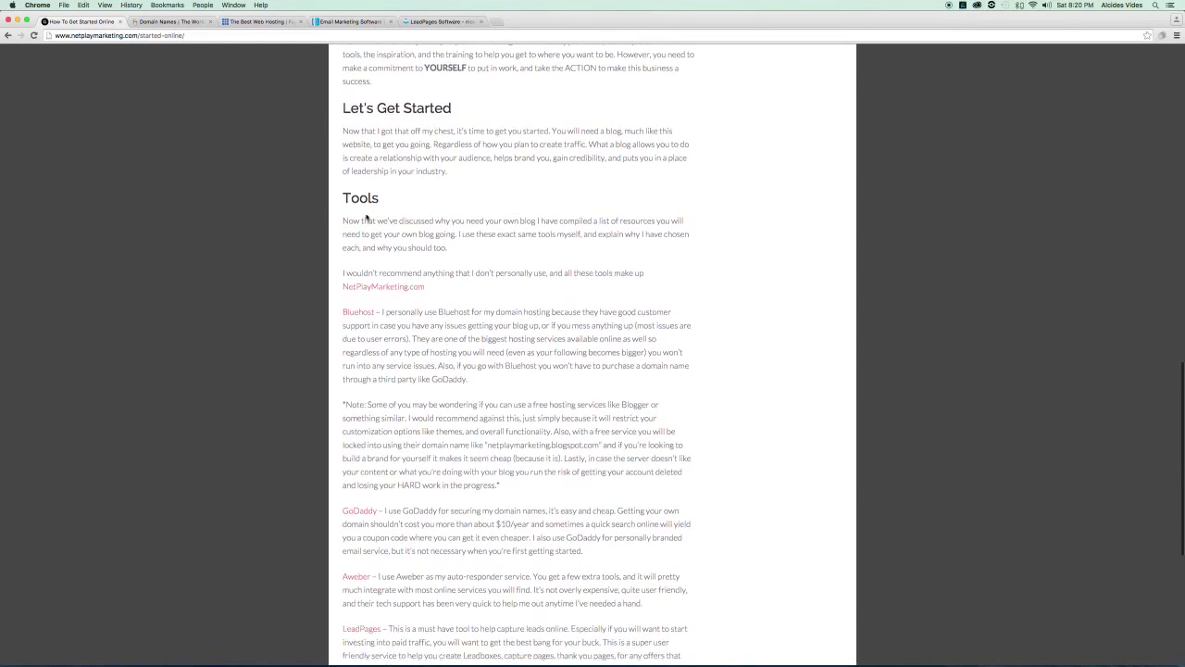
scroll(down, 3)
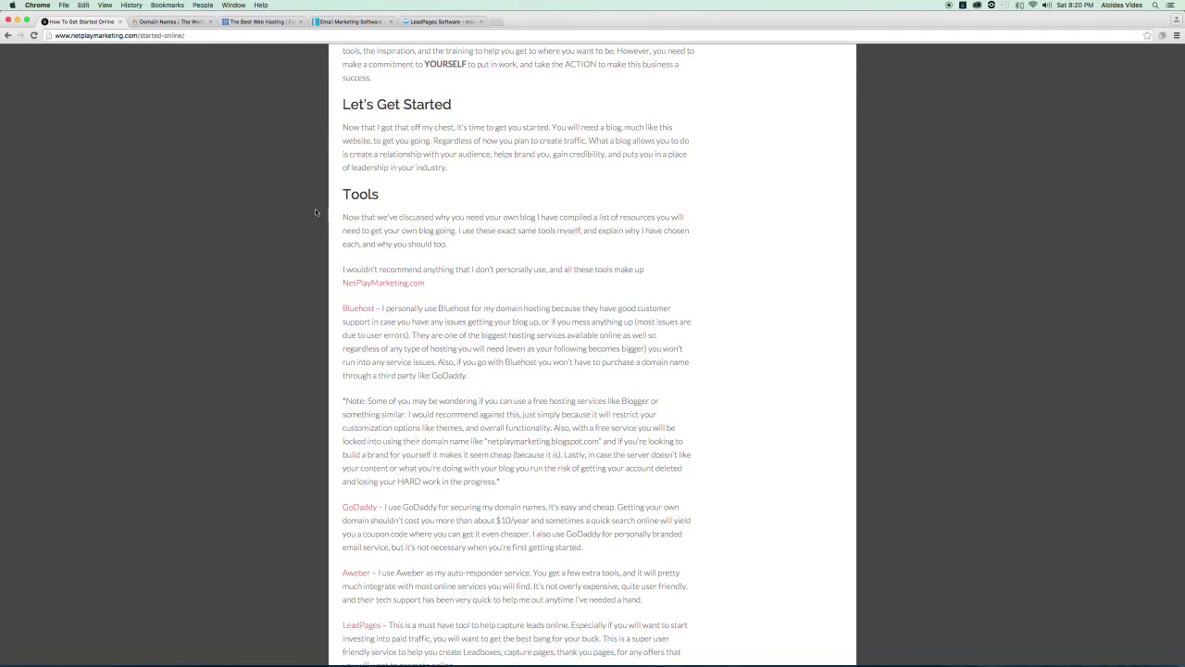
click(165, 22)
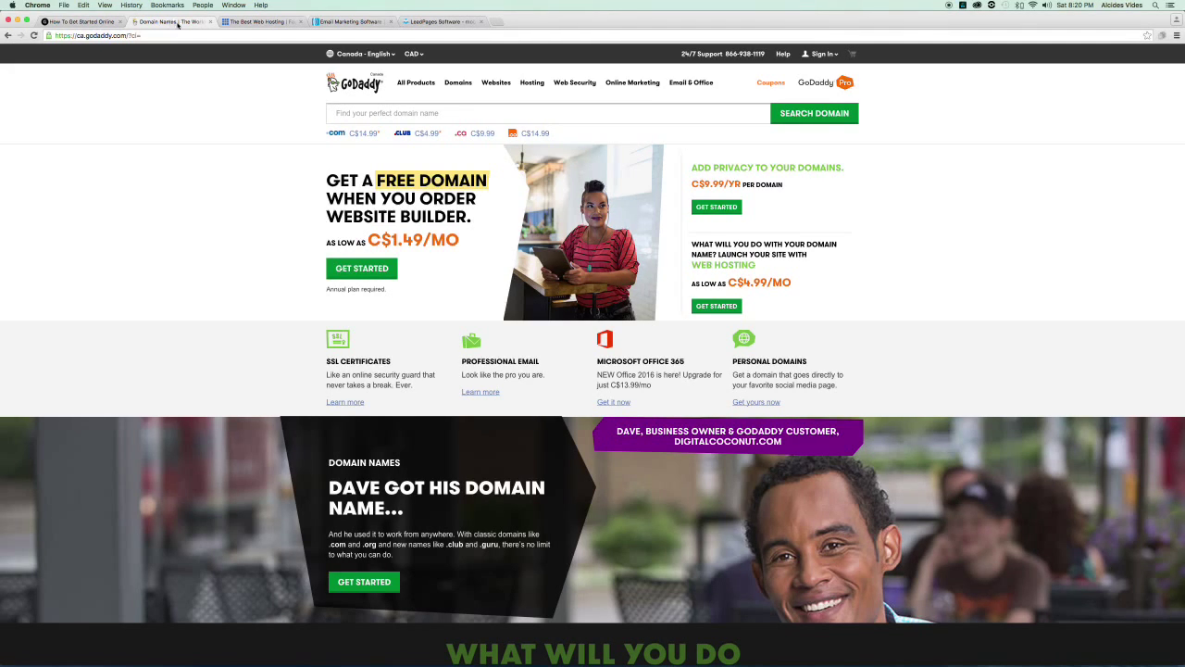
Enter mynewbusiness in GoDaddy's 'Find your perfect domain name' search box.
click(407, 113)
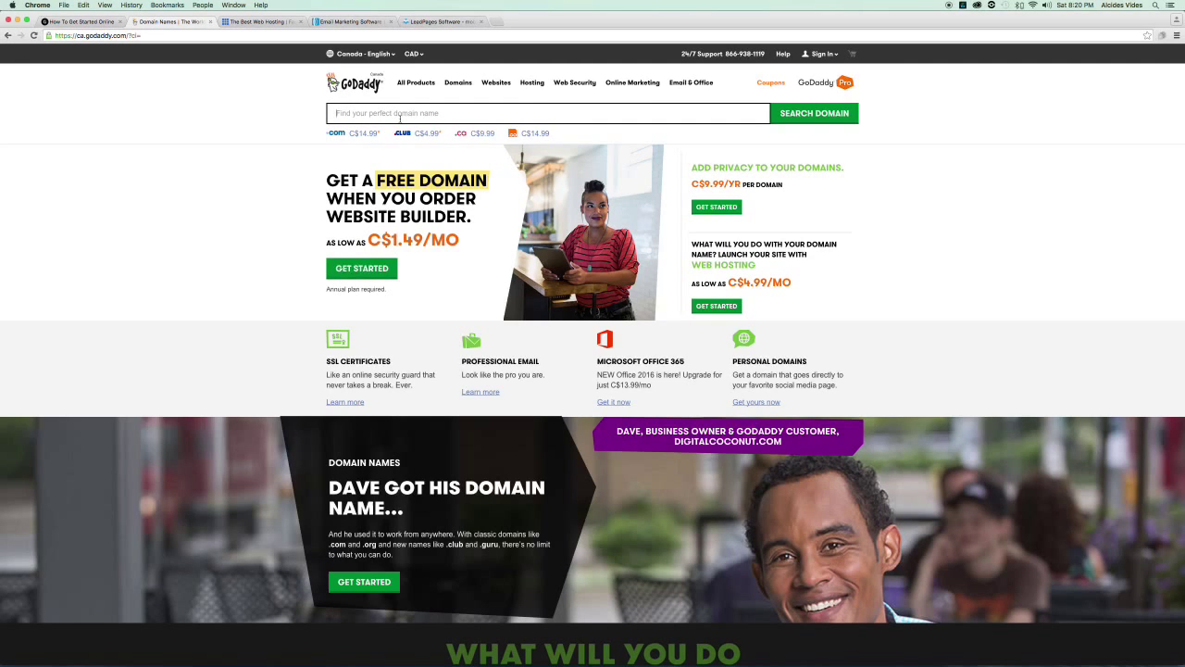
text(mynew)
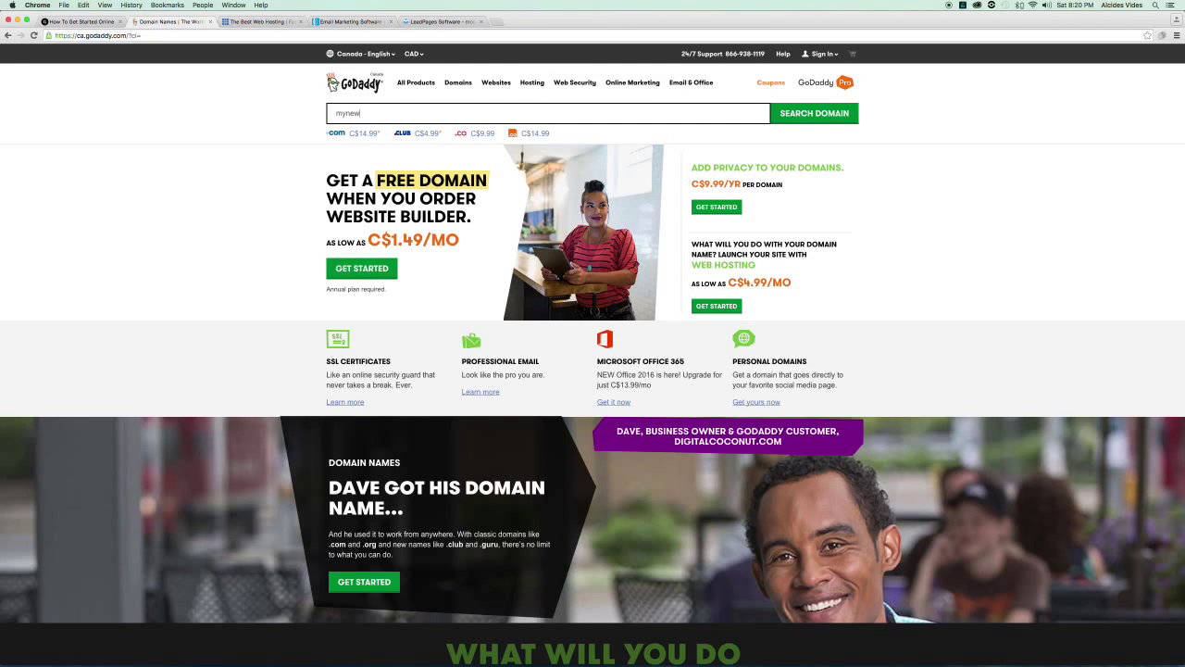
text(business.com)
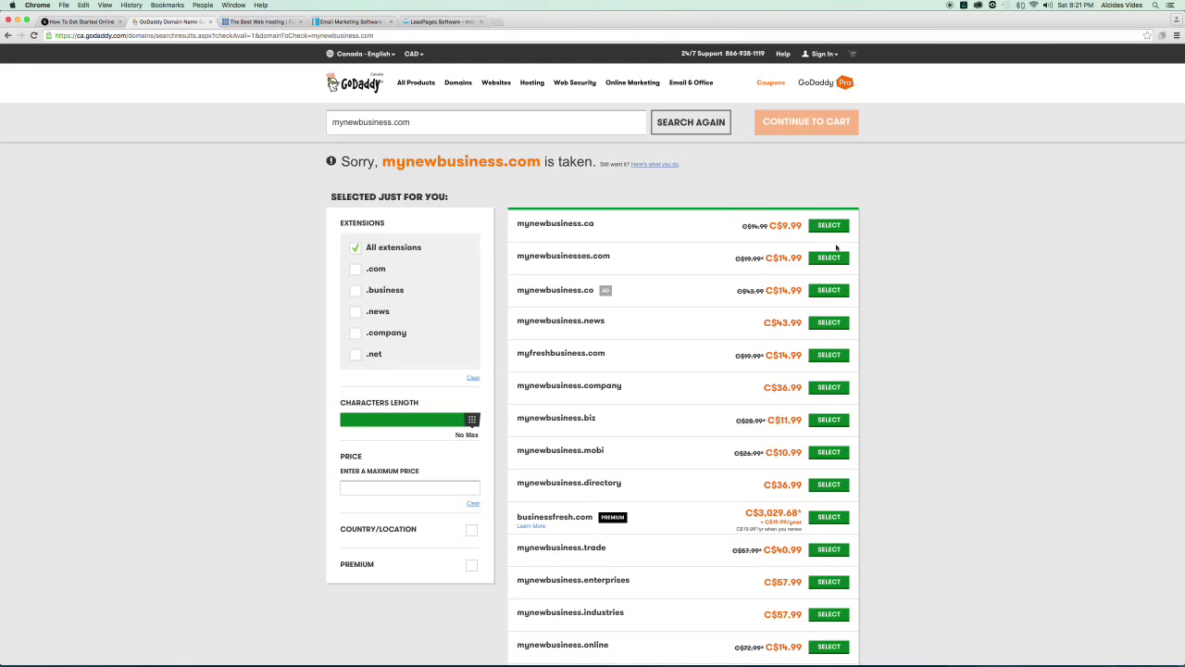
mouse_move(933, 234)
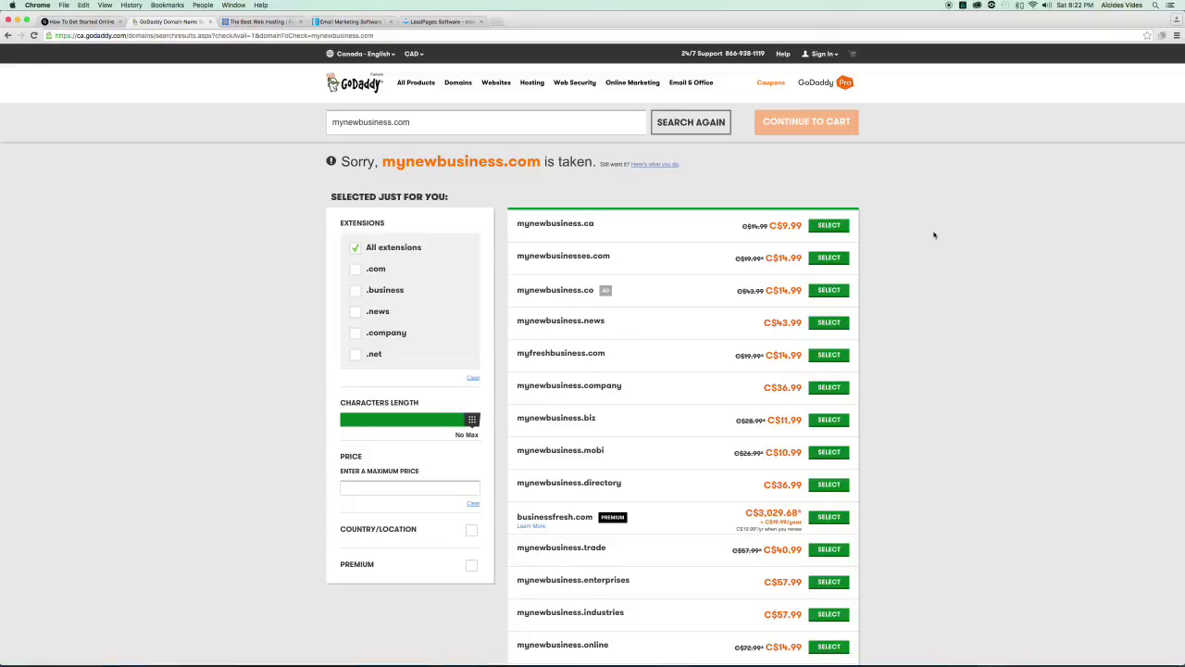
mouse_move(700, 174)
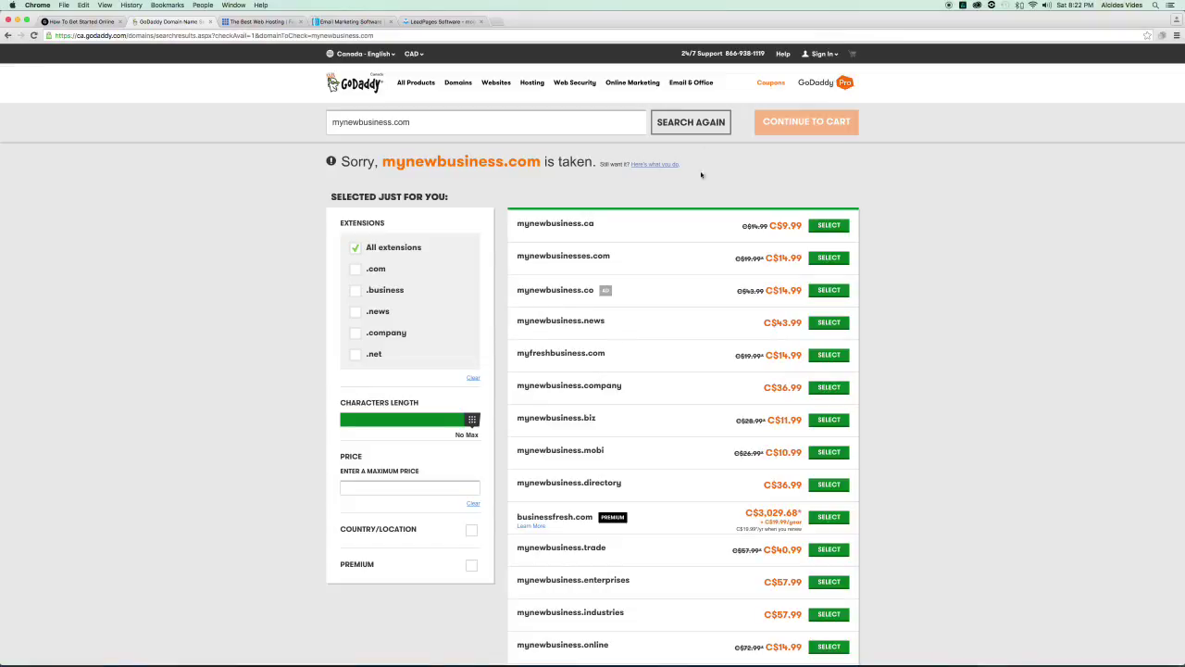
mouse_move(729, 178)
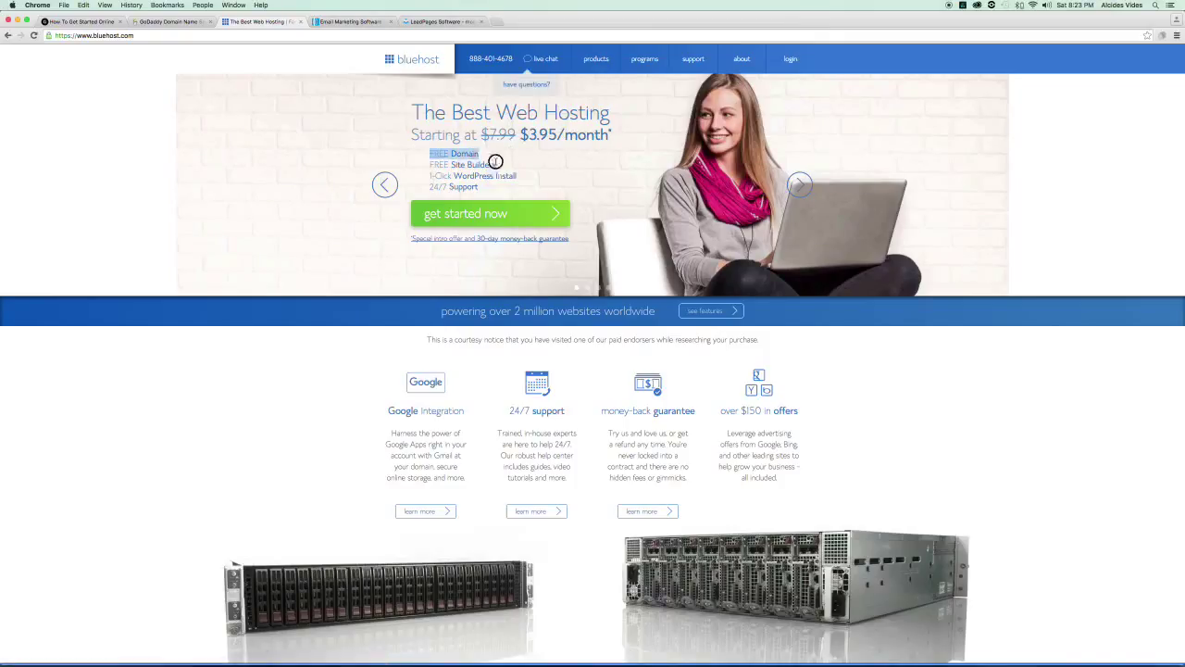
Highlight Bluehost's included perks: free domain, site builder, WordPress install and 24/7 support.
drag(497, 163, 529, 185)
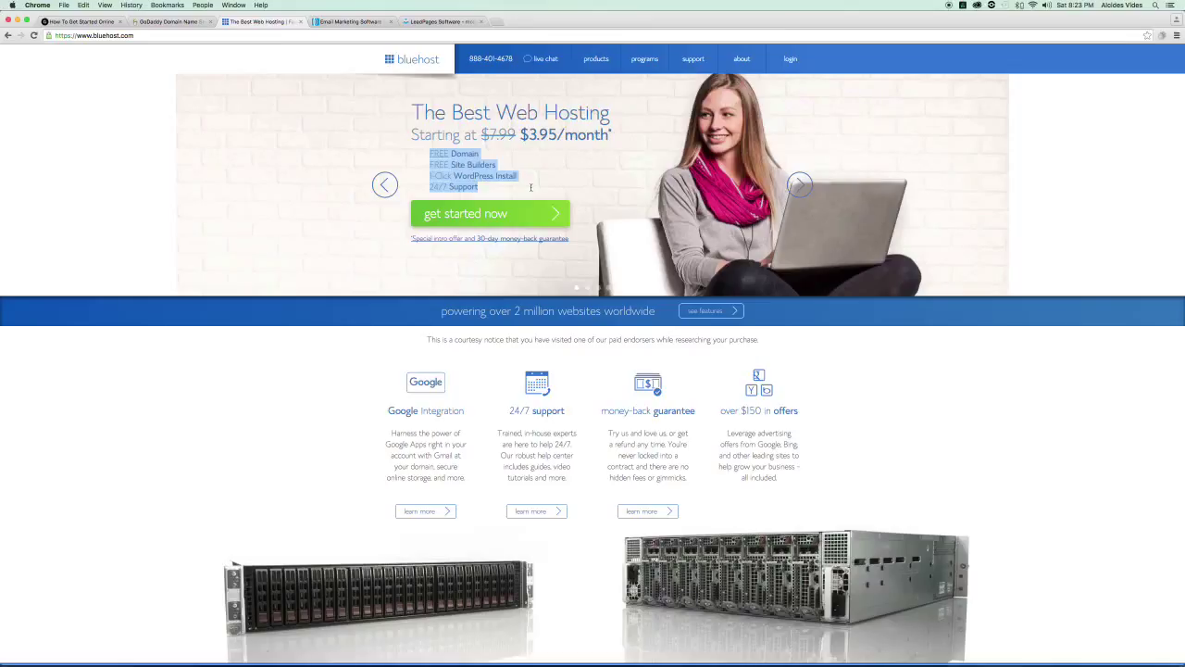
mouse_move(522, 191)
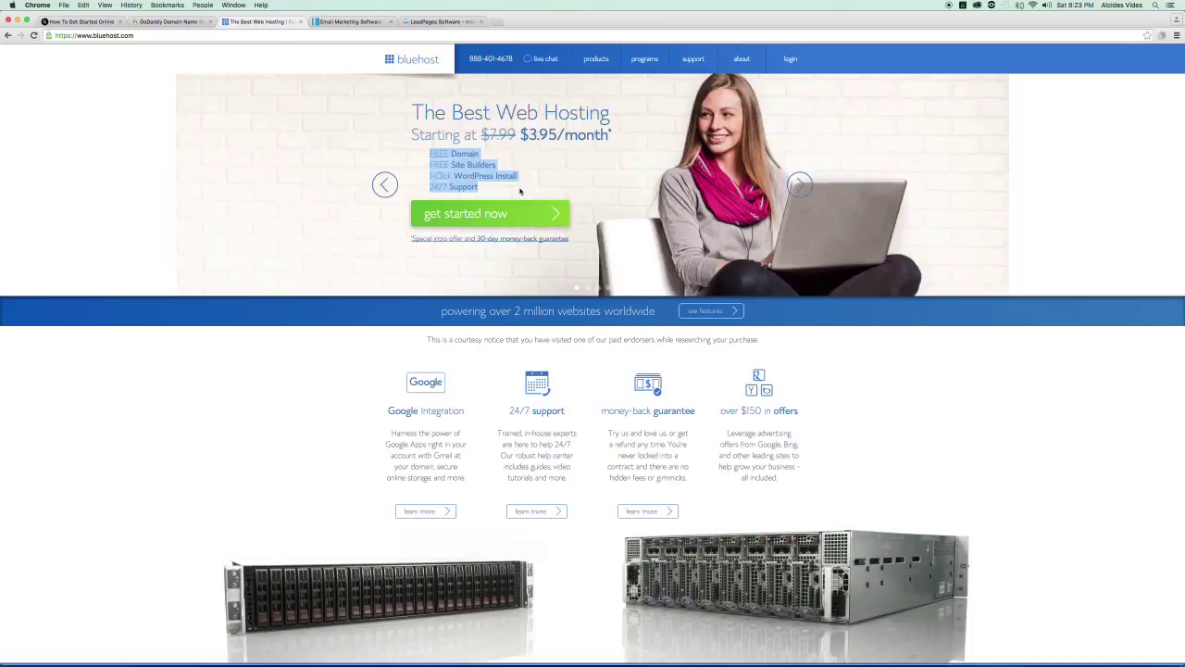
mouse_move(507, 189)
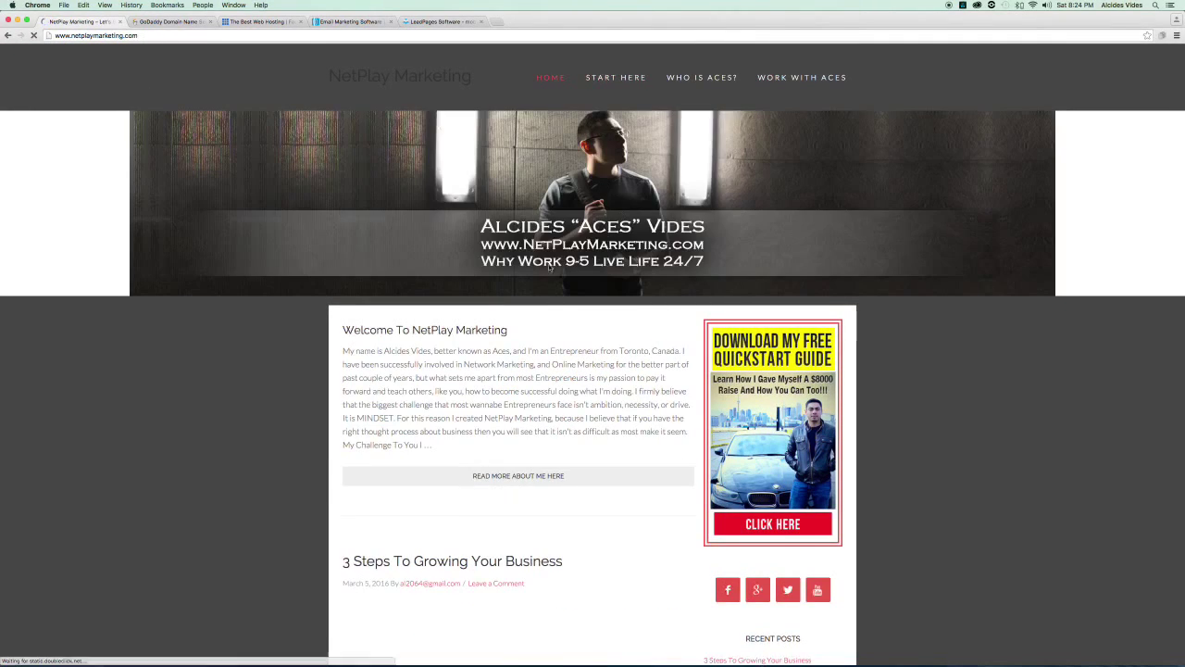
Scroll through the NetPlay Marketing homepage's welcome post and blog articles.
scroll(down, 3)
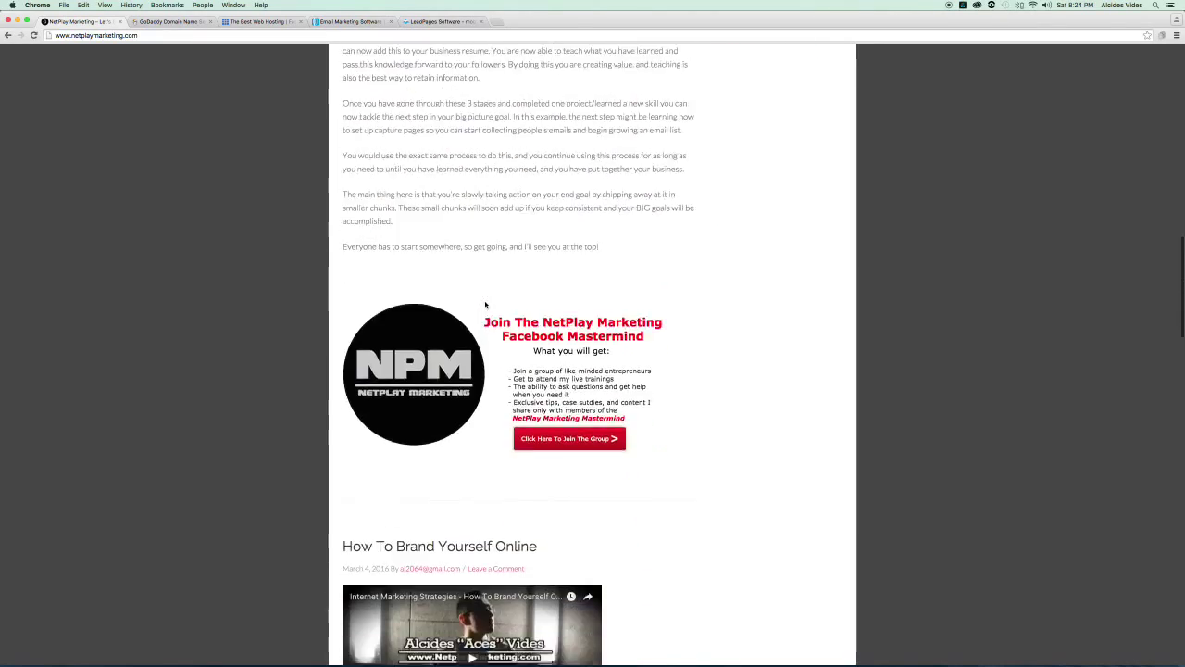
scroll(down, 3)
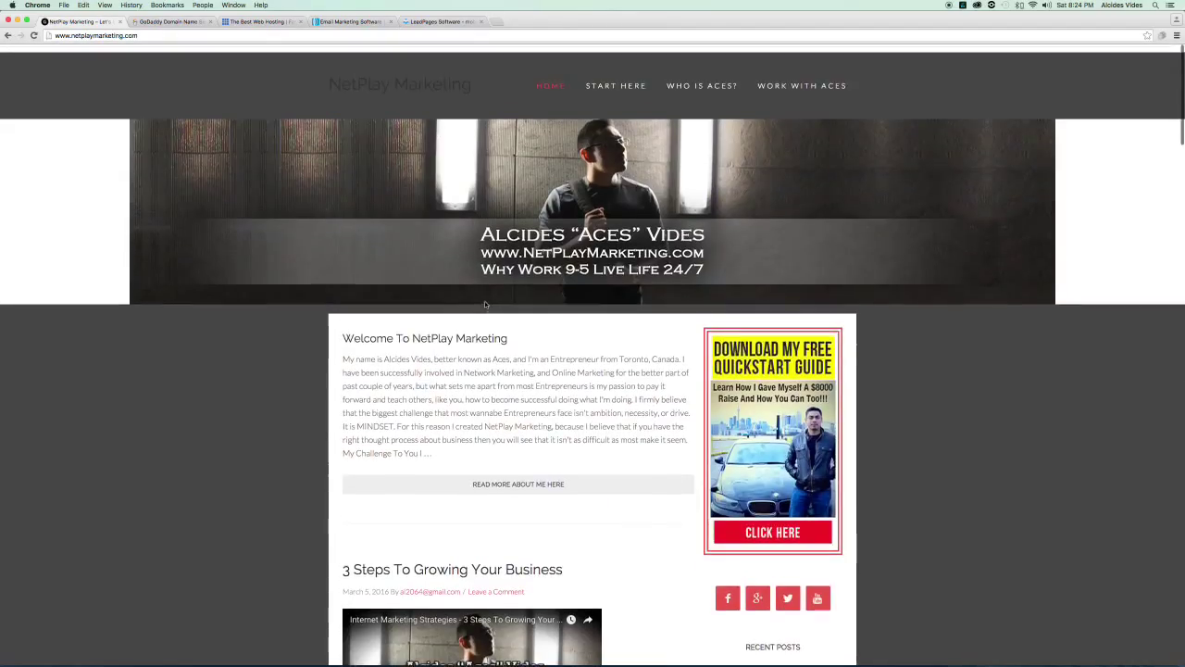
scroll(down, 3)
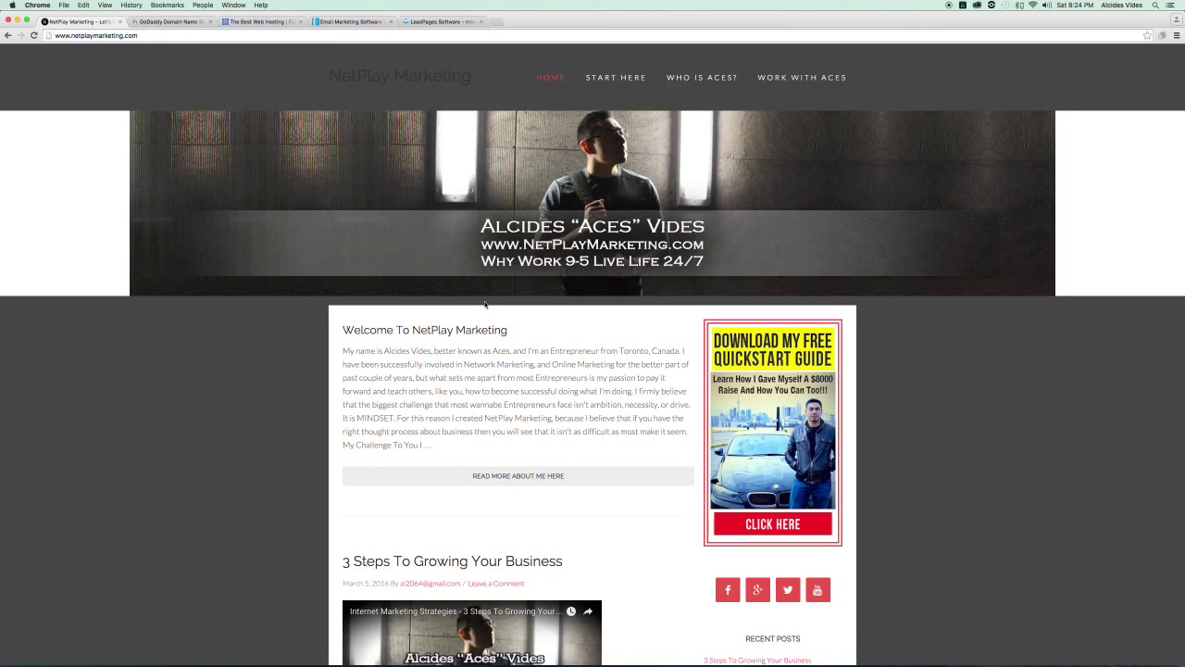
mouse_move(426, 305)
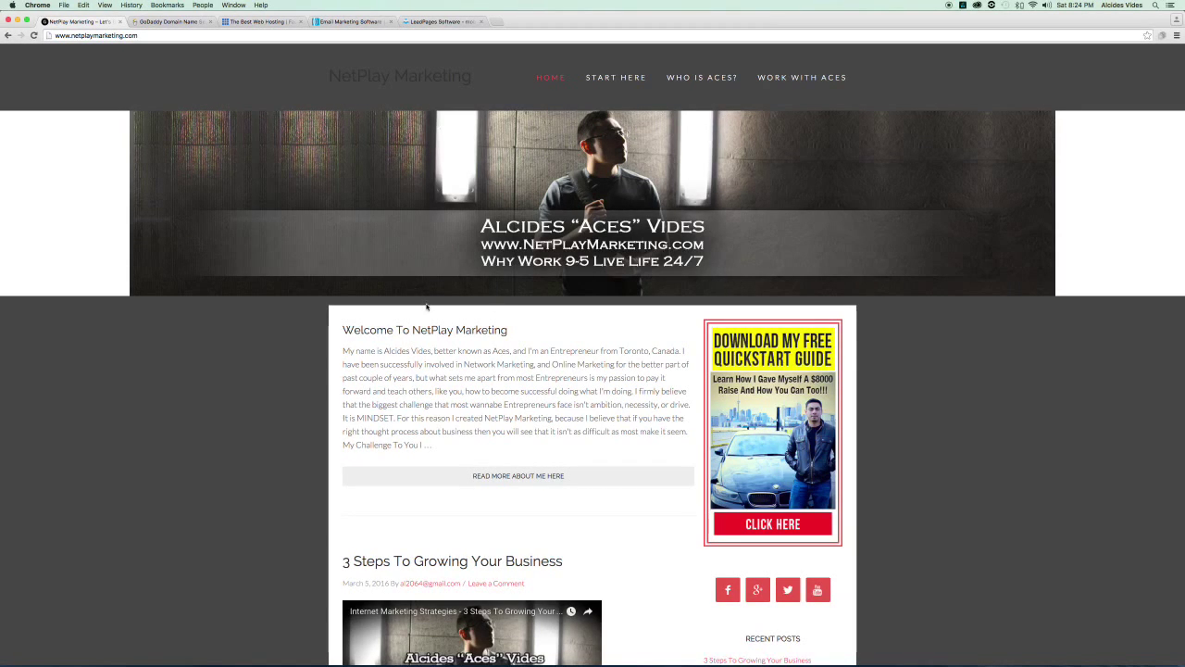
mouse_move(415, 293)
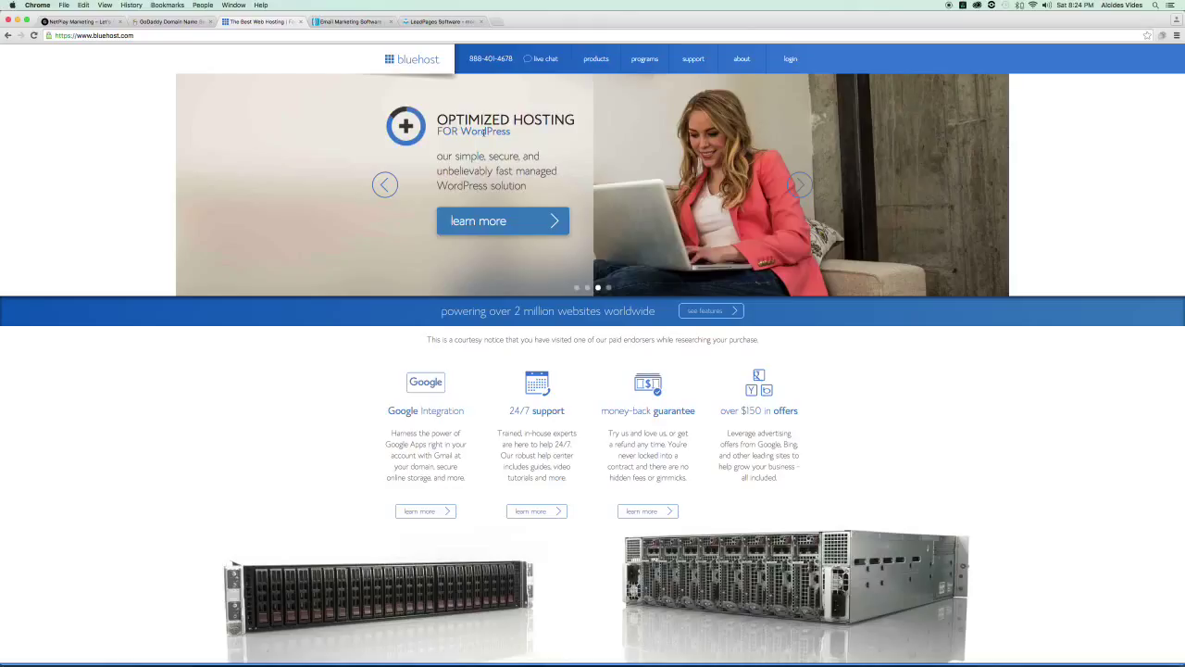
mouse_move(540, 57)
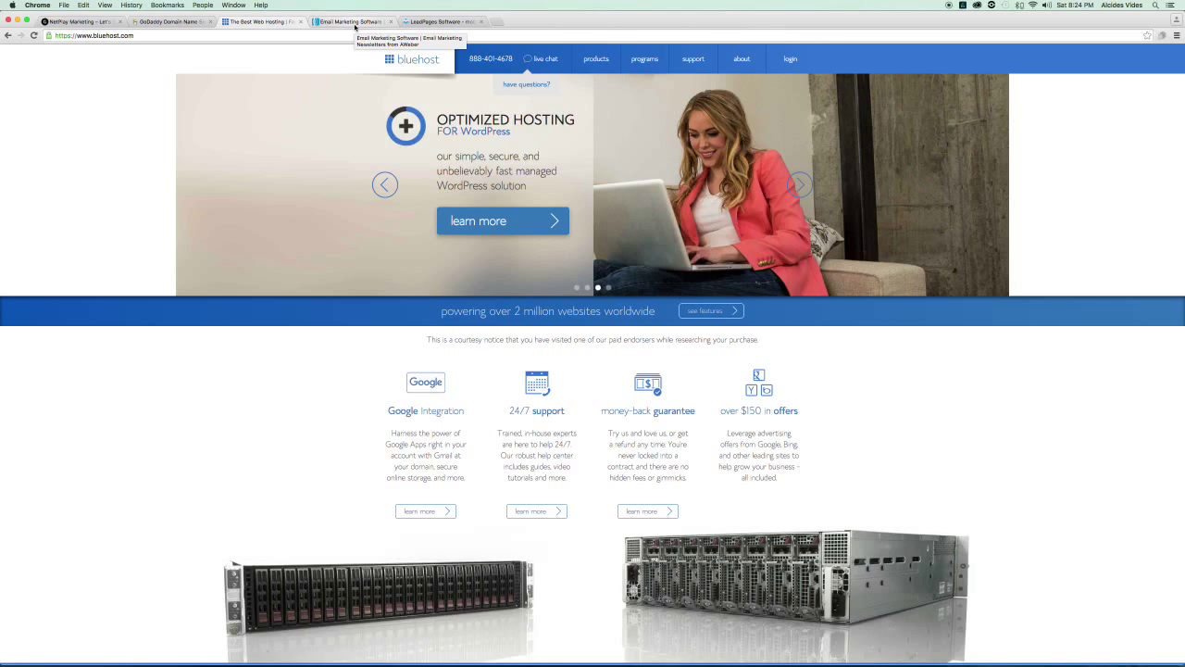
Switch to the AWeber email marketing login page.
click(350, 23)
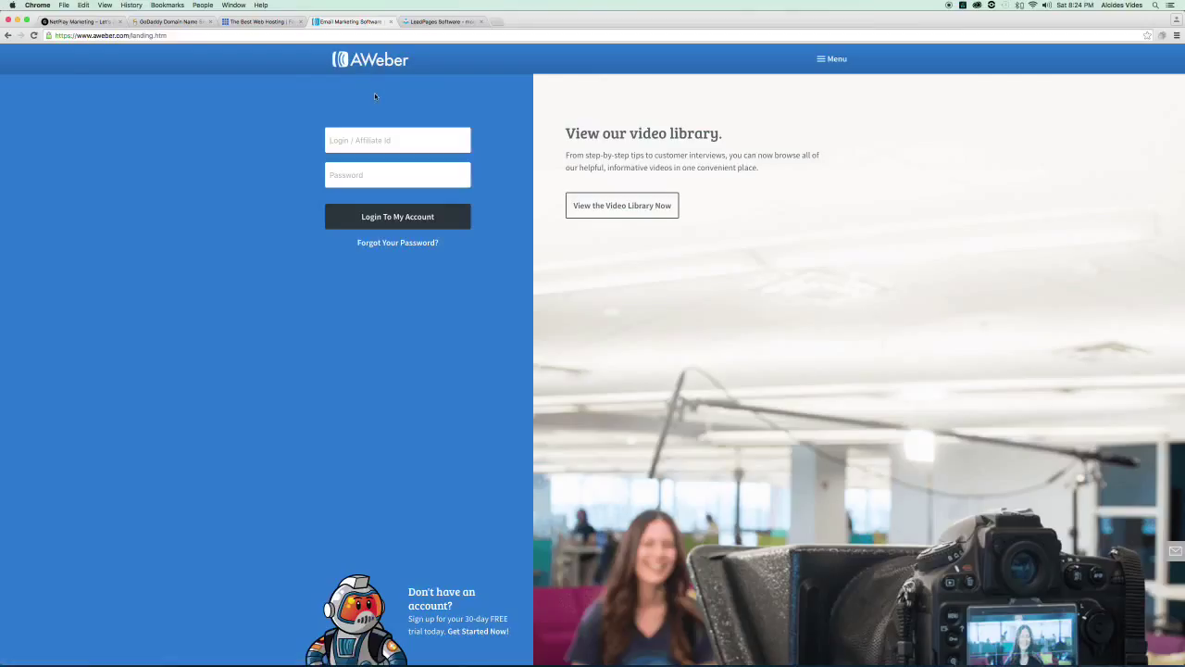
mouse_move(322, 89)
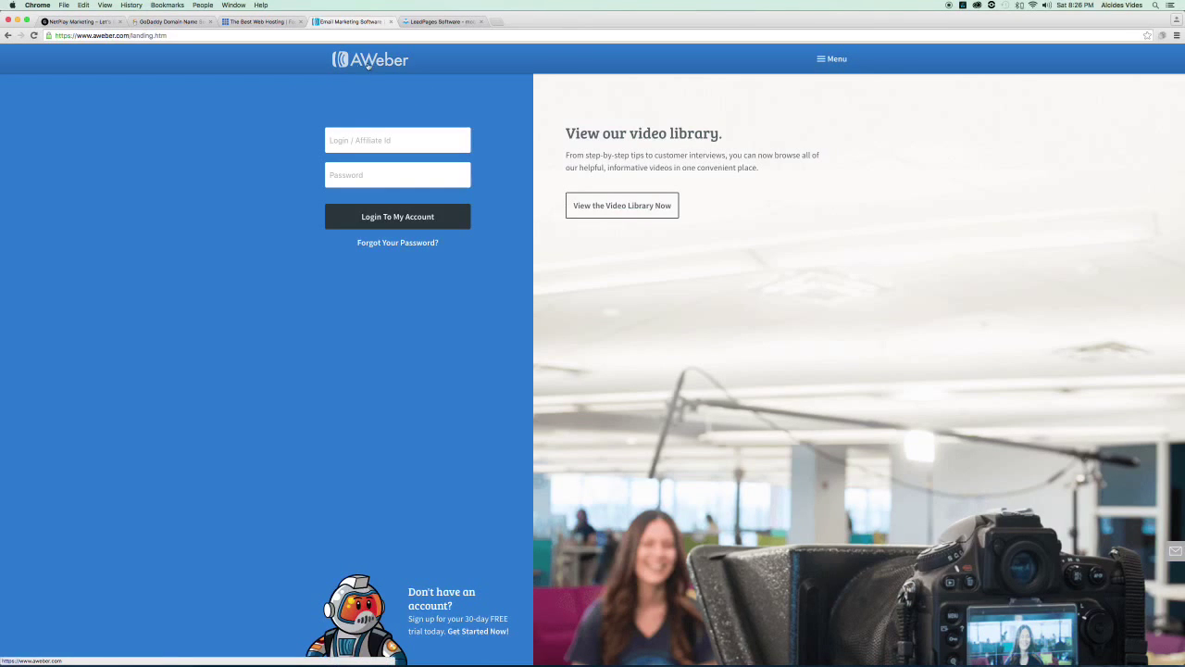
mouse_move(468, 96)
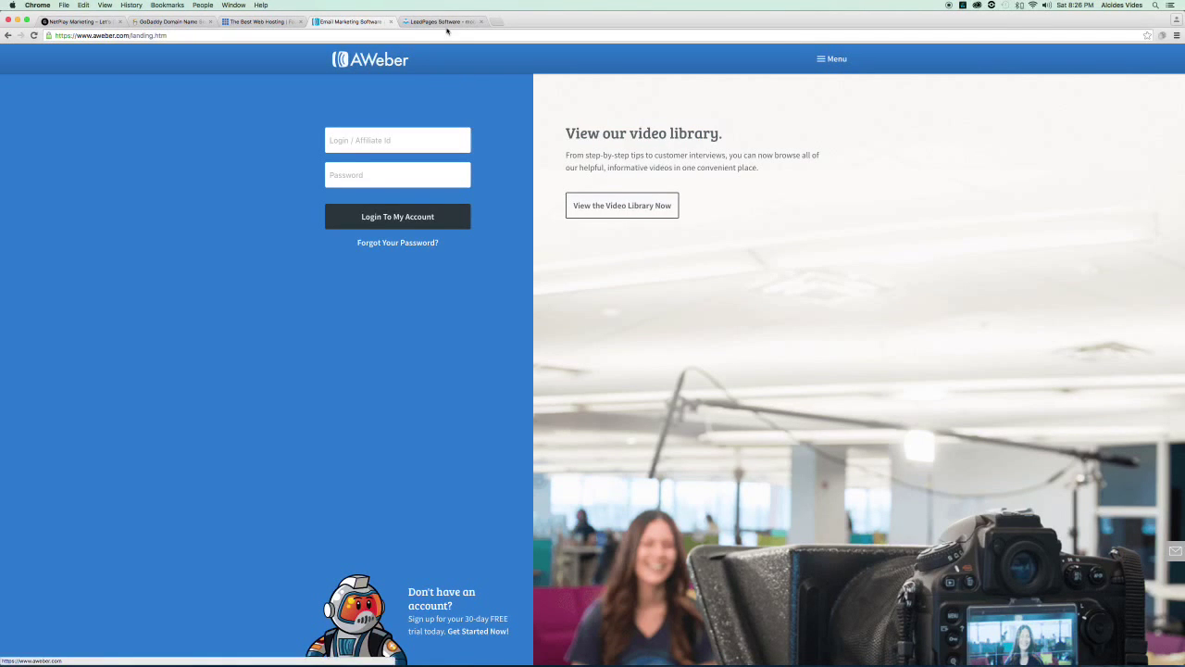
Switch to the LeadPages homepage with its Standard, Pro and Advanced pricing plans.
click(435, 20)
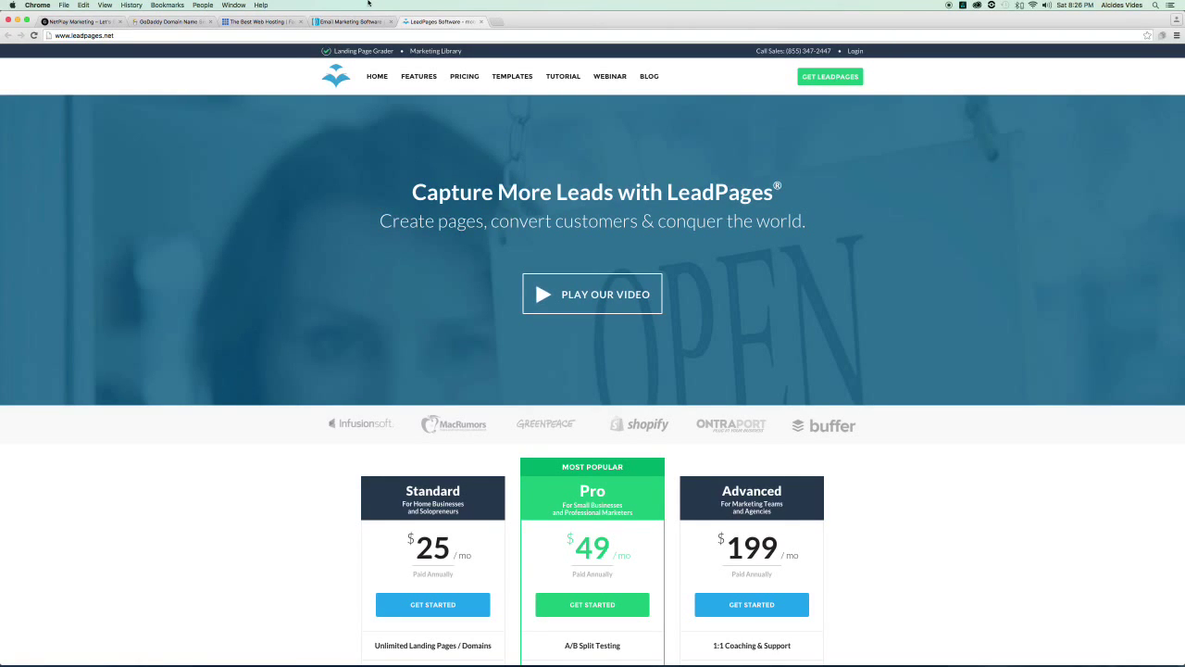
Return to the NetPlay Marketing homepage and scroll down to the Facebook Mastermind banner.
click(78, 34)
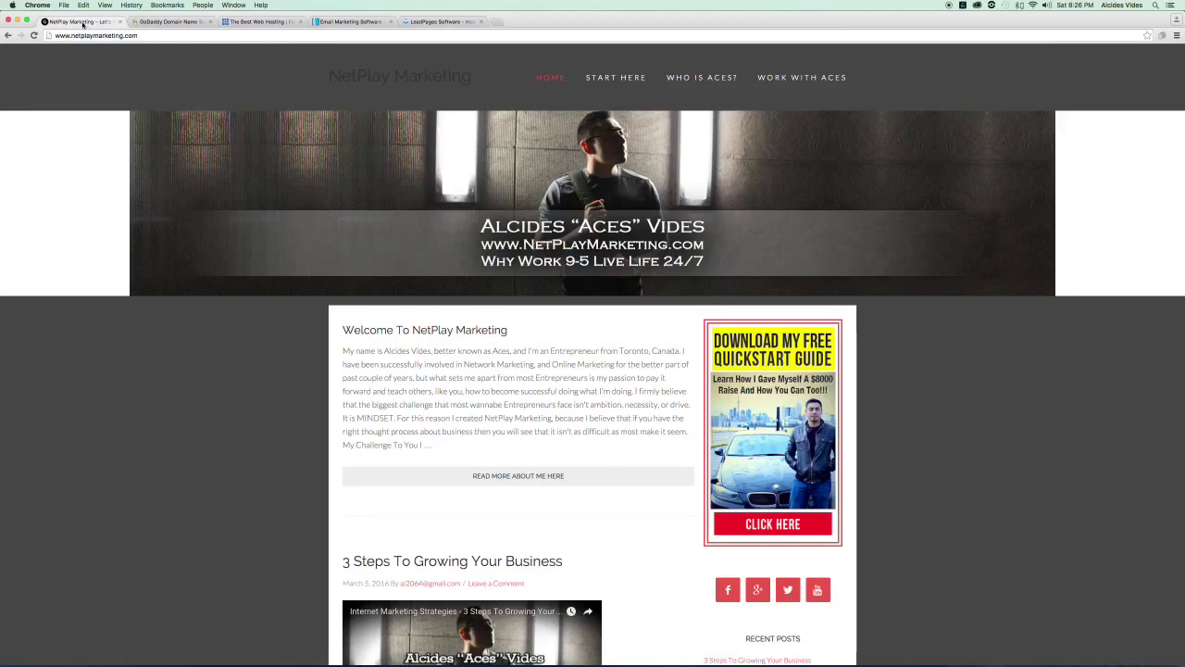
scroll(down, 3)
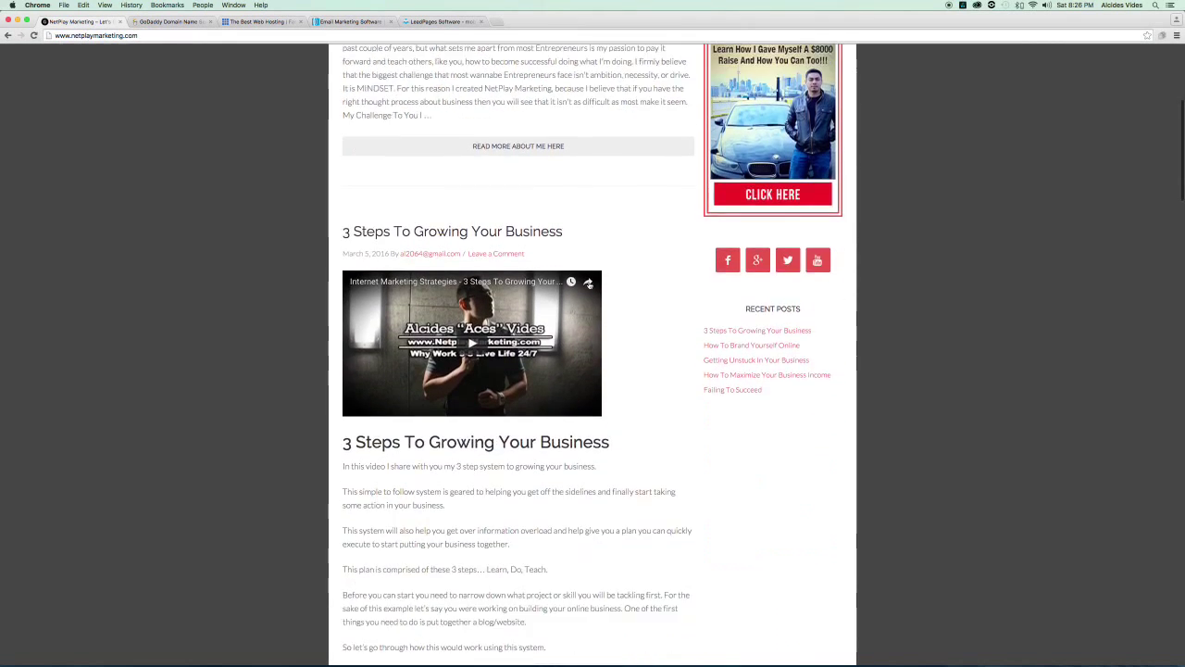
scroll(down, 3)
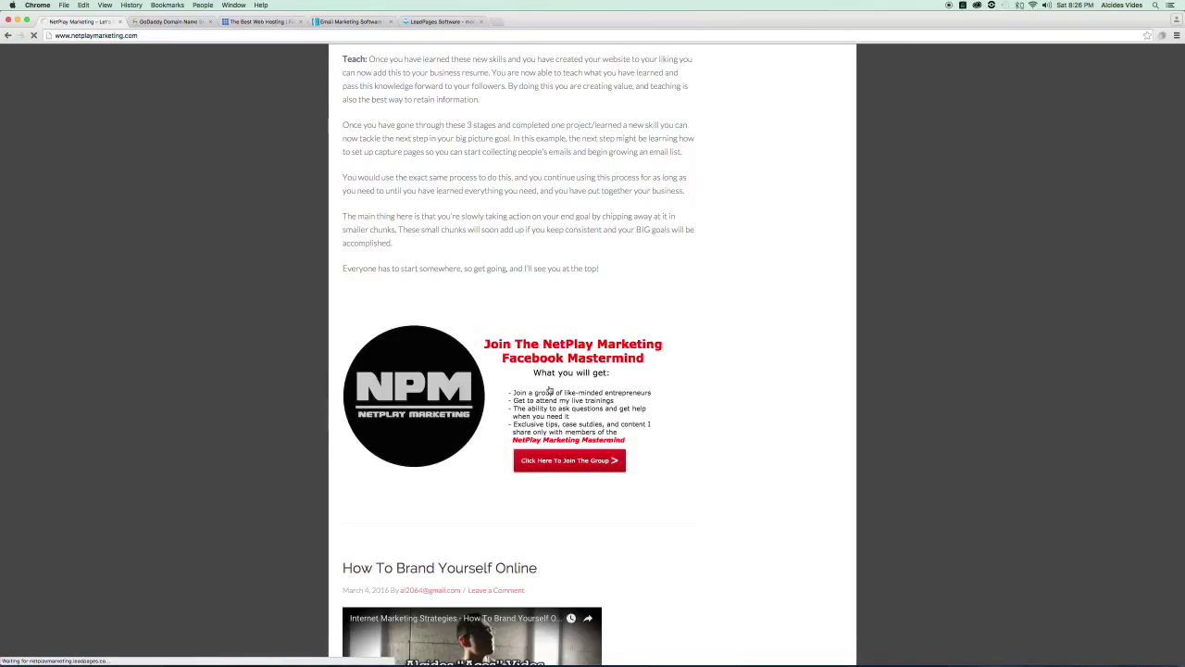
Join the Facebook Mastermind group, landing on the NetPlay Marketing name-and-email opt-in form.
click(568, 459)
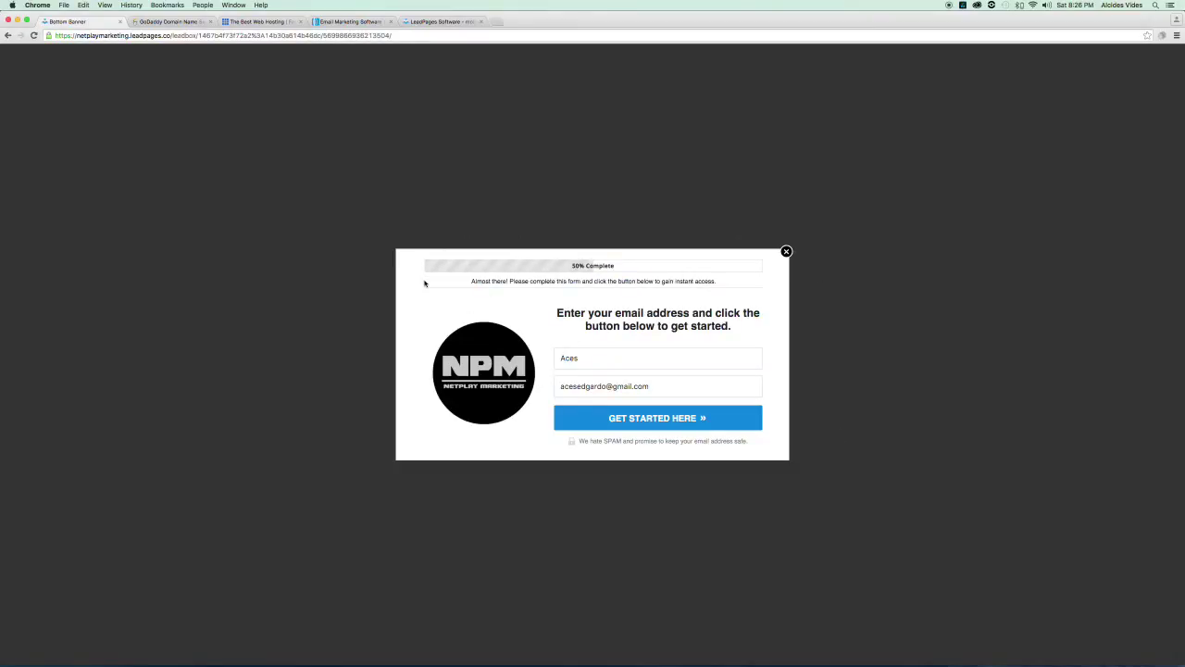
mouse_move(478, 290)
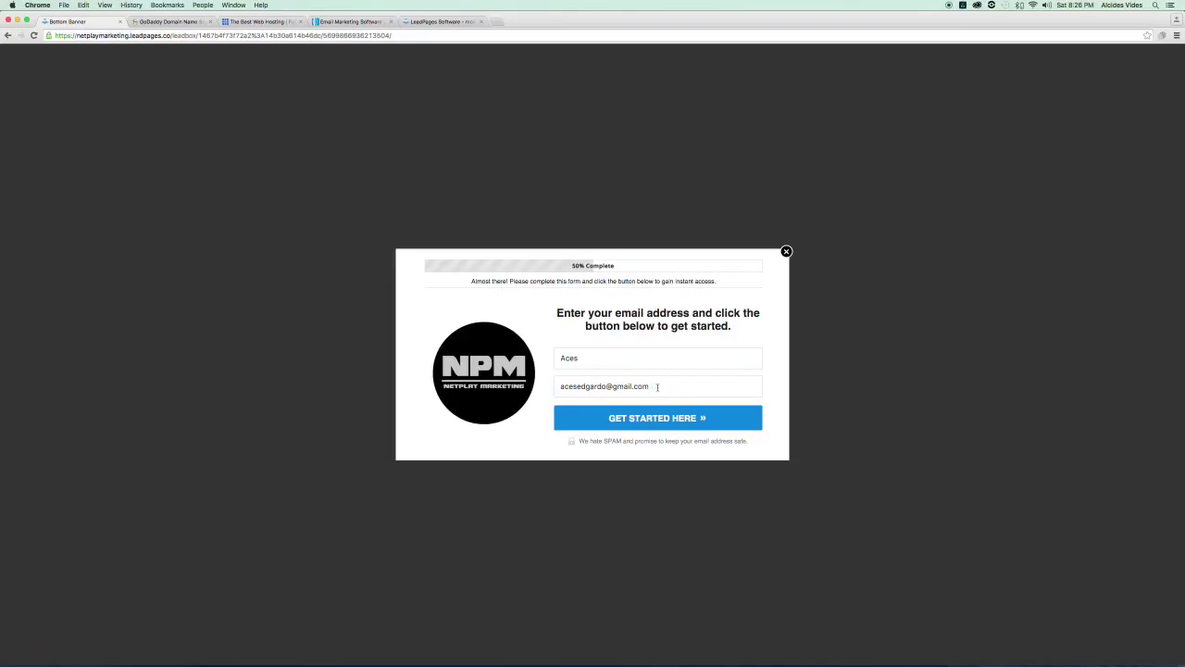
Return to the LeadPages homepage and scroll through its Standard, Pro and Advanced plan features.
click(785, 252)
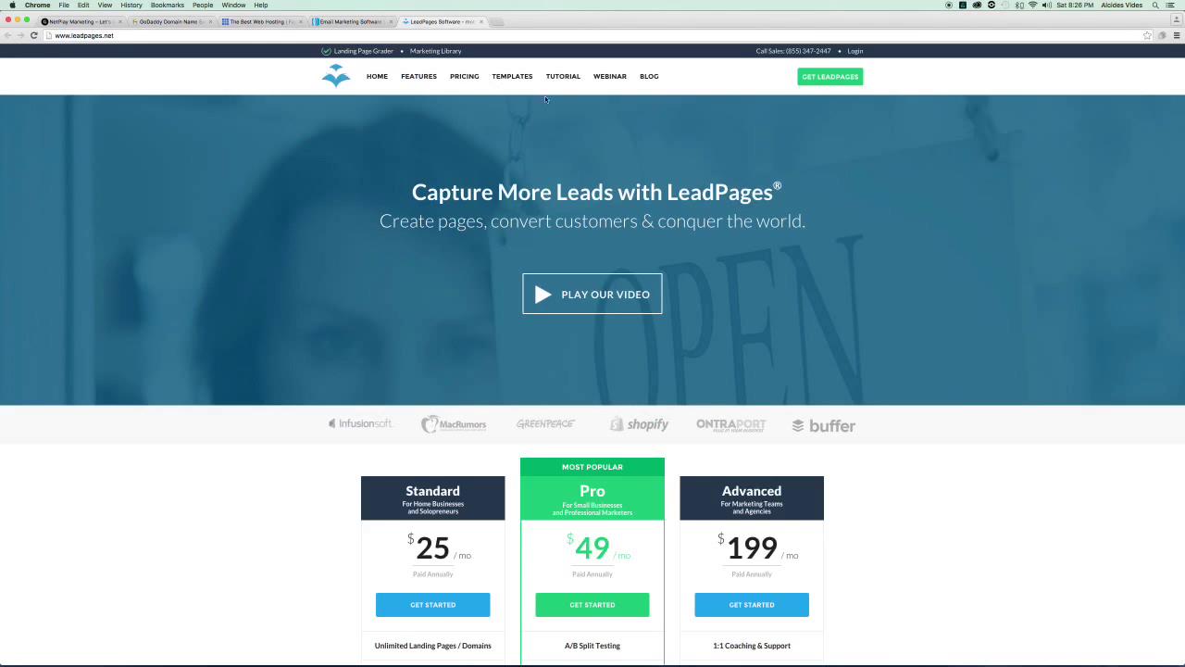
mouse_move(511, 171)
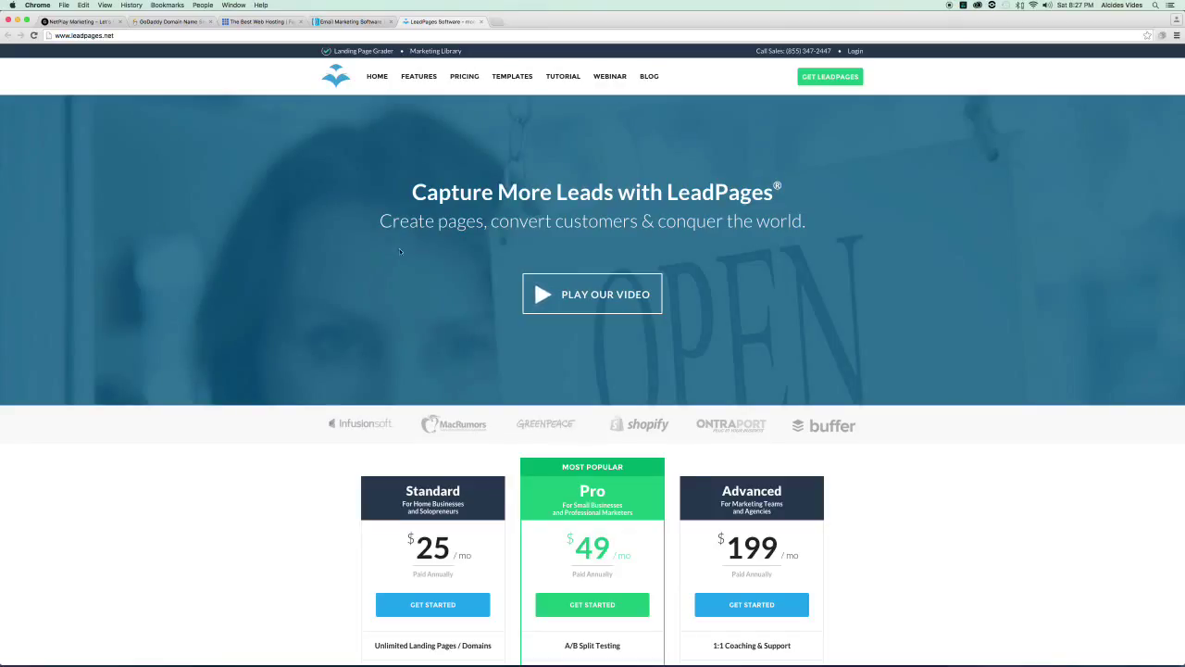
mouse_move(259, 481)
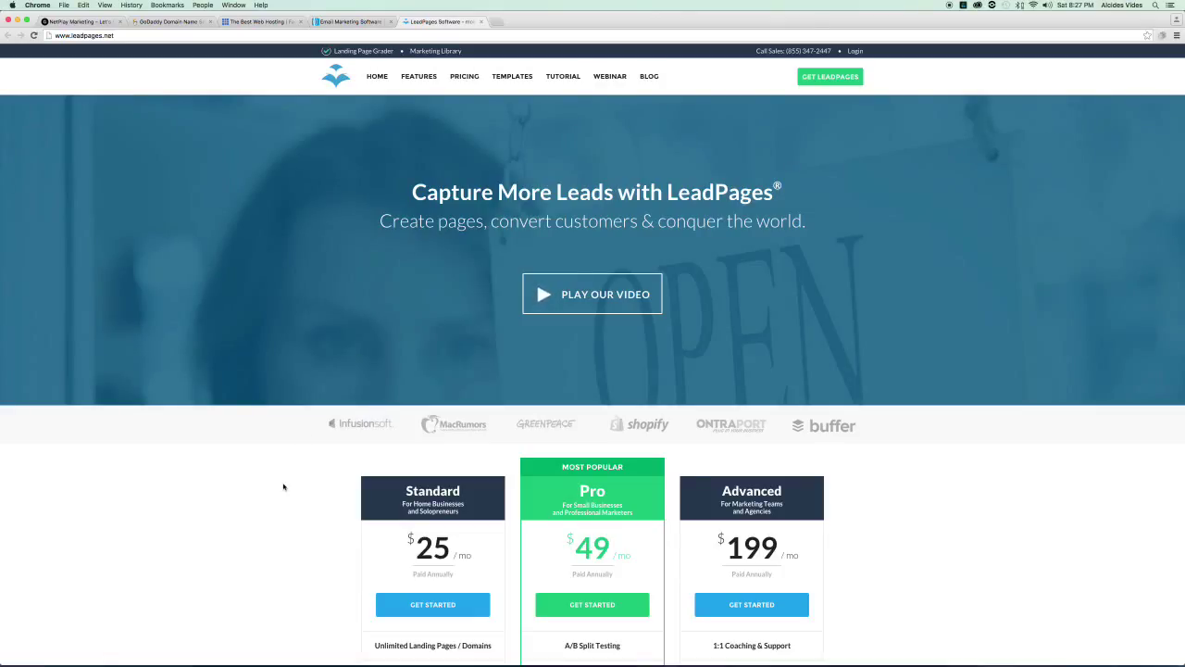
scroll(down, 3)
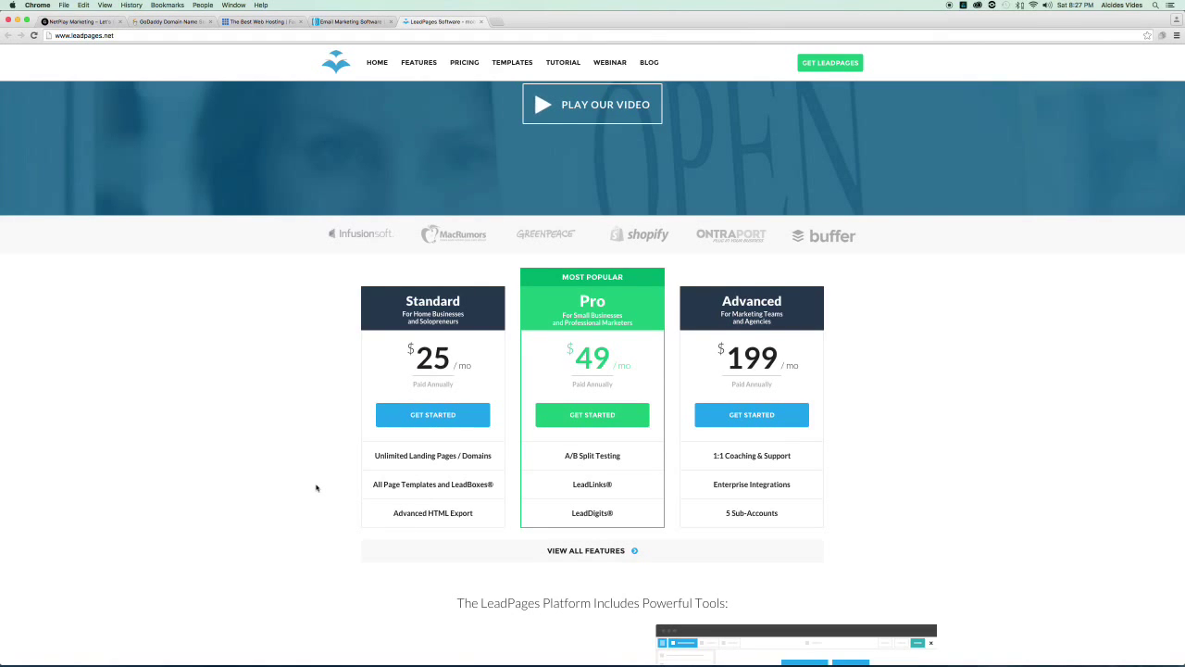
click(352, 22)
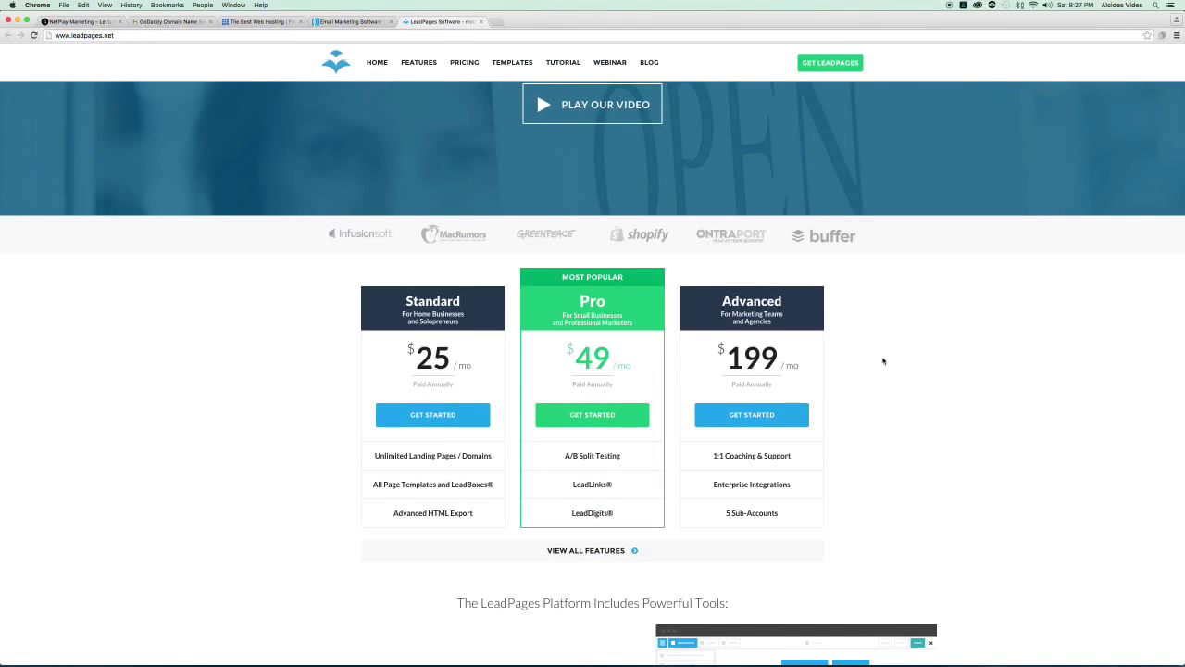
mouse_move(1035, 387)
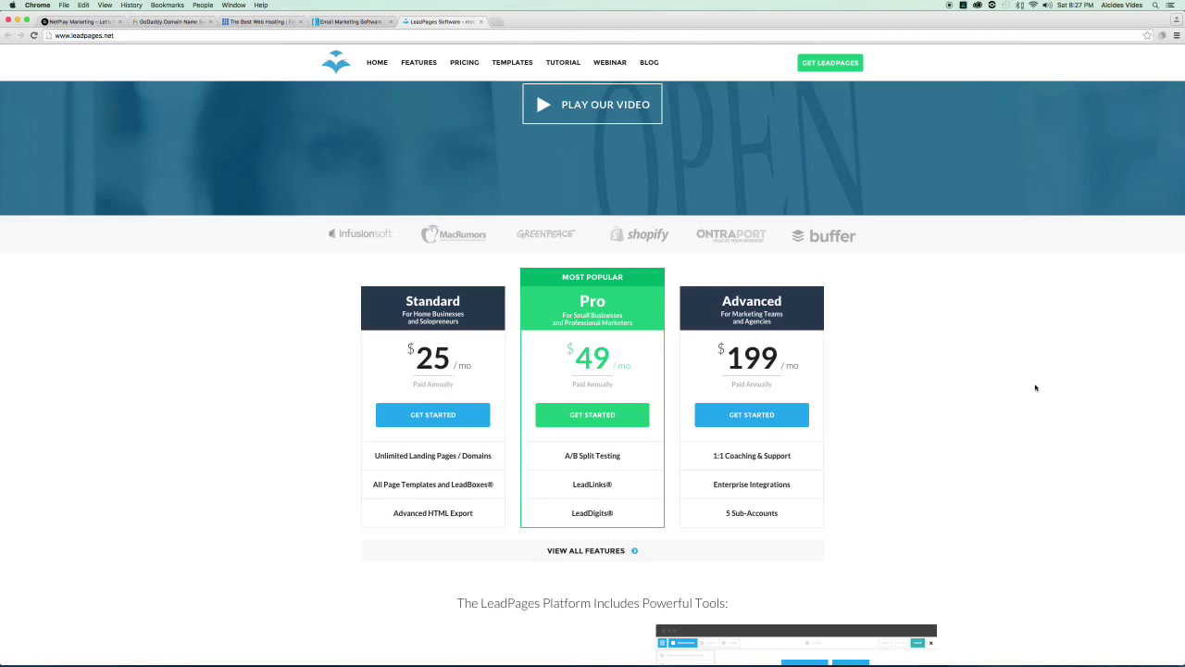
scroll(down, 3)
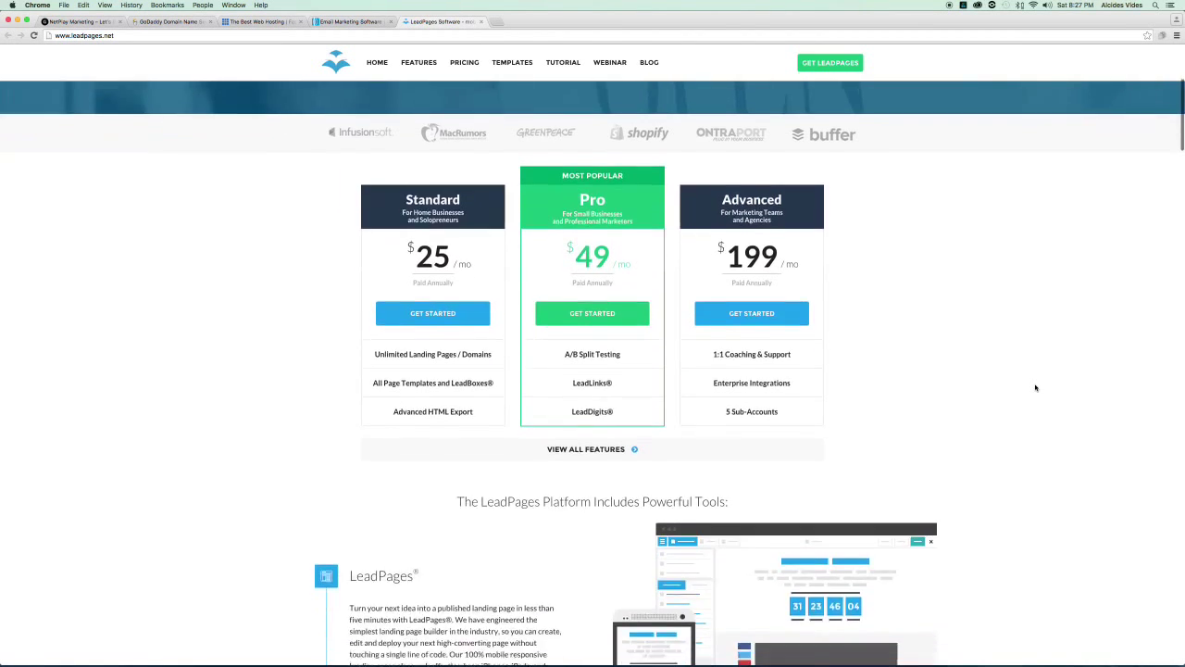
scroll(up, 3)
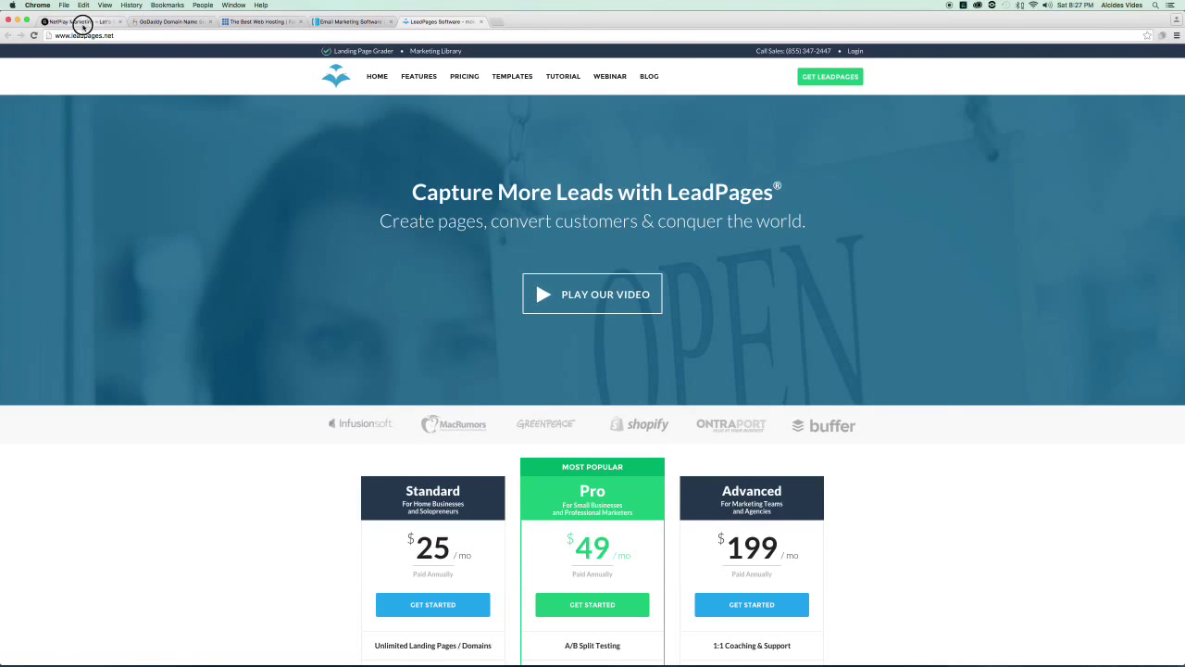
Switch back to the NetPlay Marketing homepage showing its welcome post.
click(78, 27)
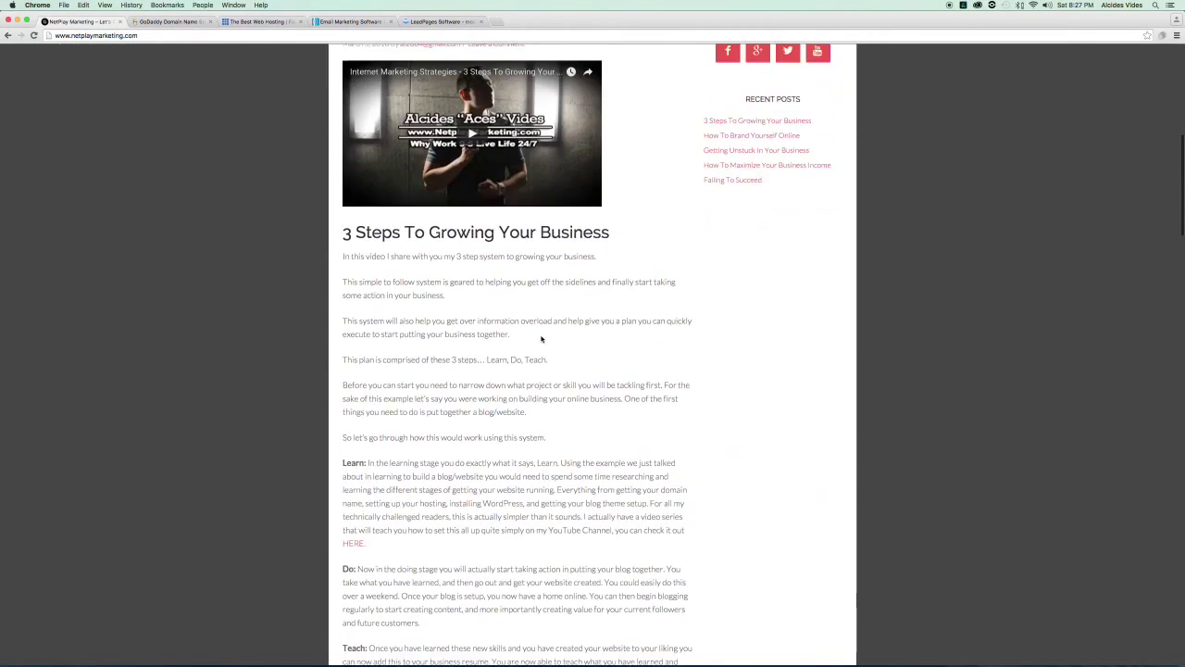
scroll(down, 3)
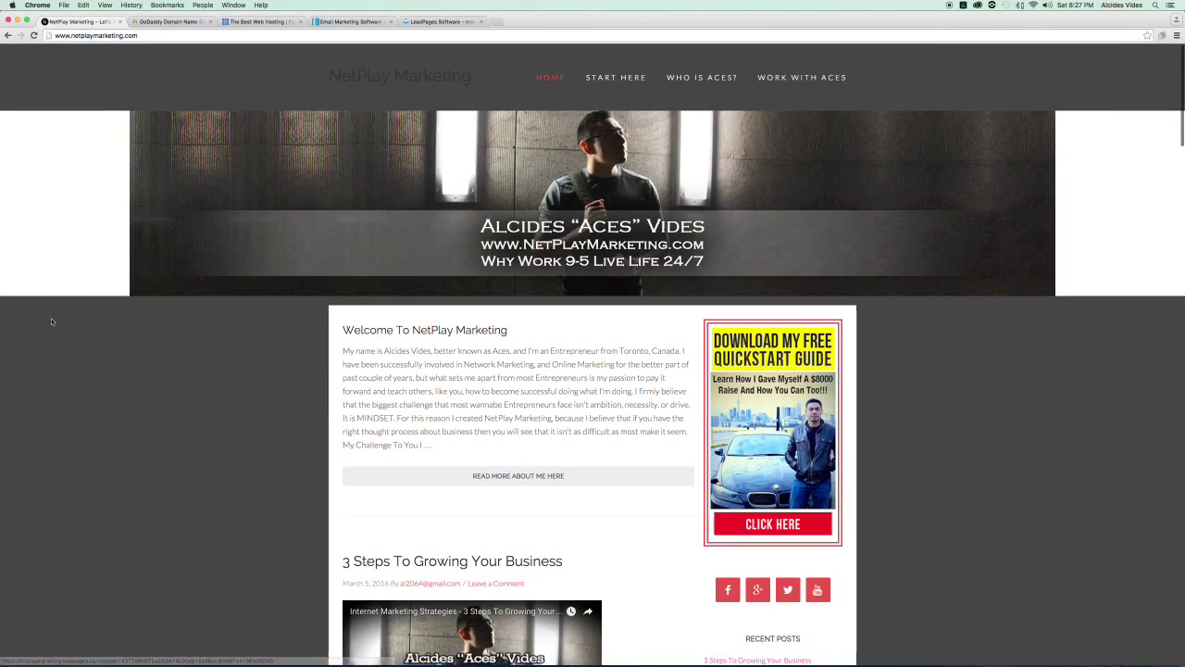
mouse_move(137, 382)
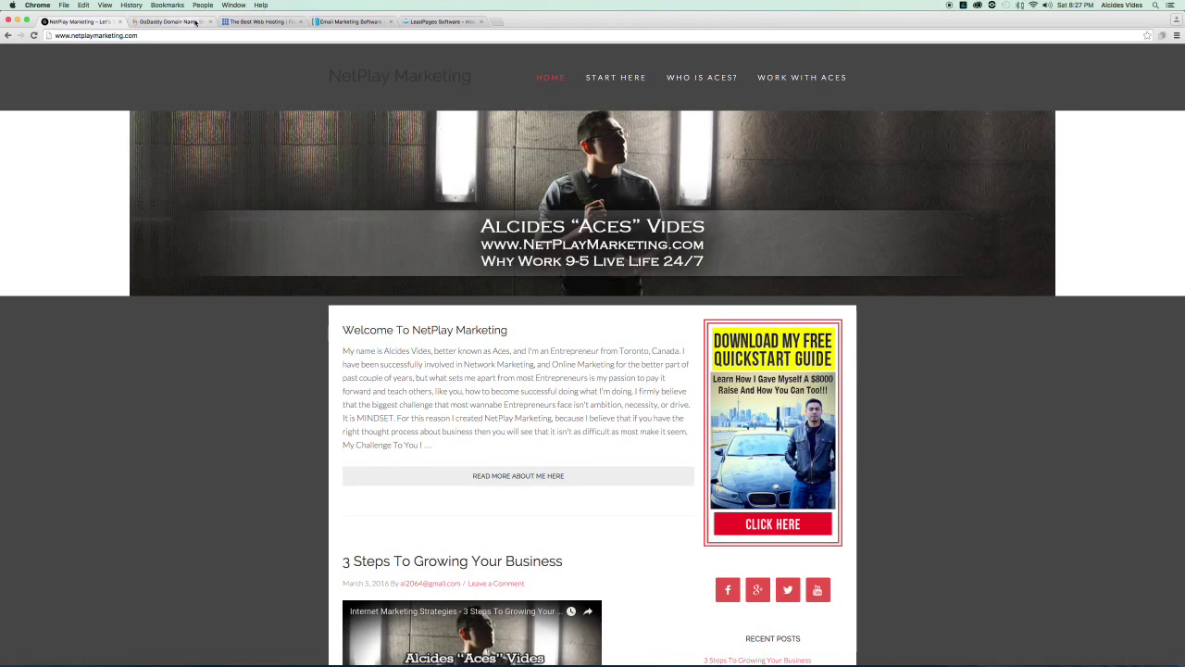
Visit the Bluehost and AWeber tabs in turn and settle on the LeadPages homepage with its three pricing plans.
click(355, 26)
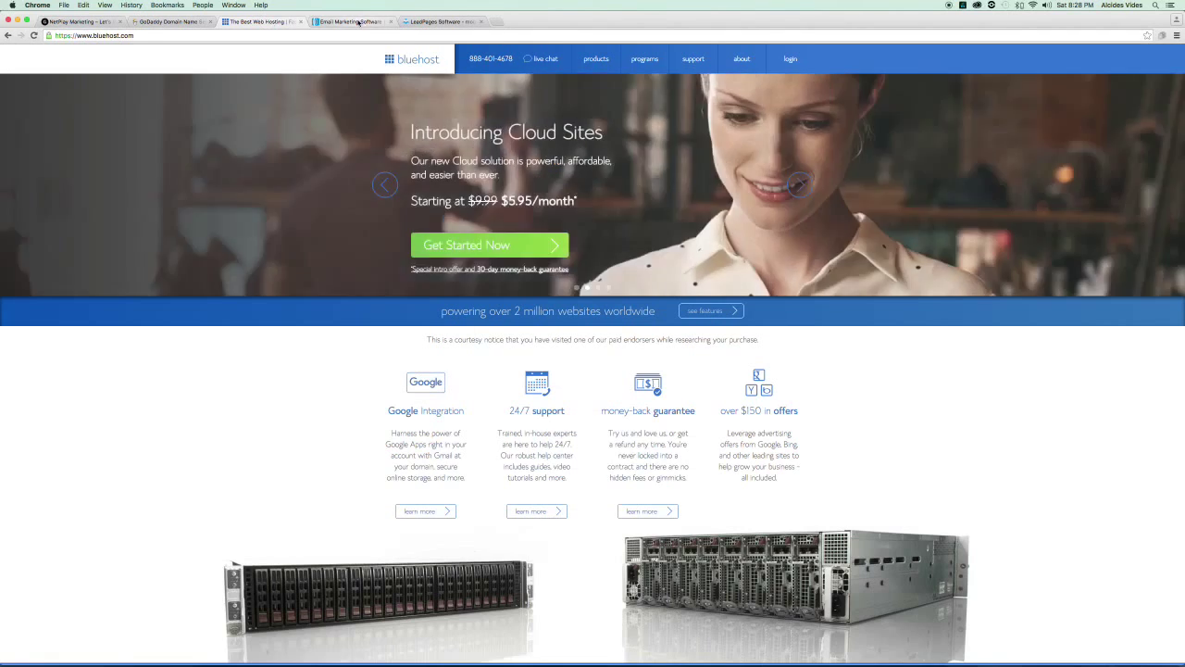
click(445, 22)
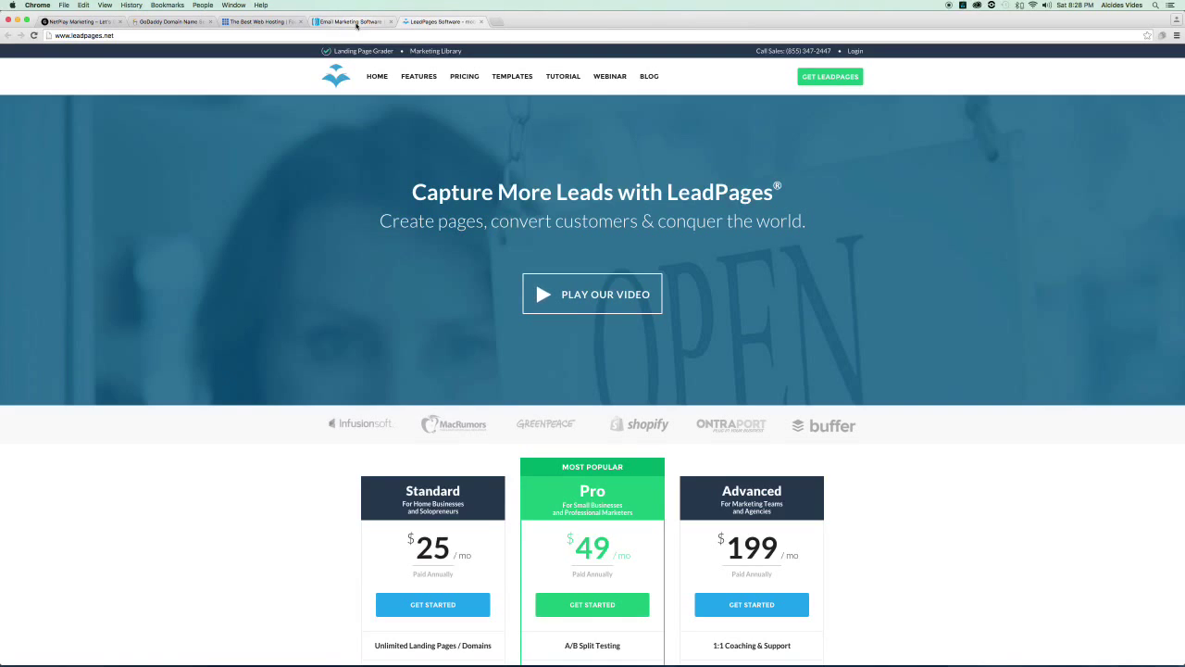
mouse_move(350, 22)
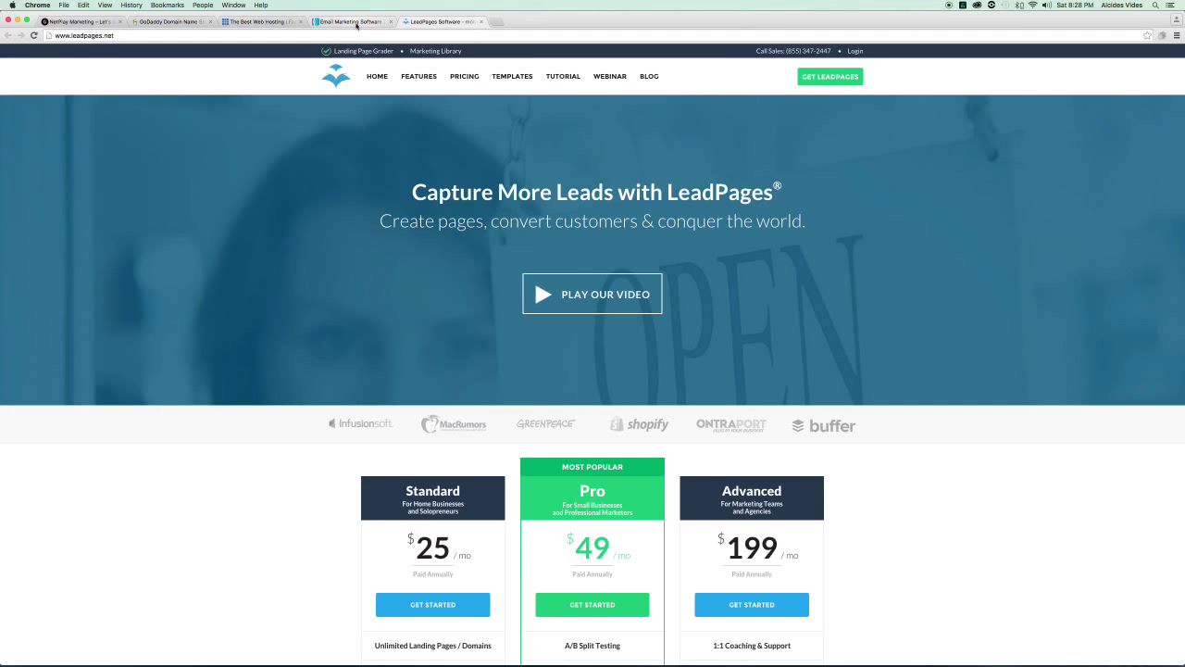
click(263, 26)
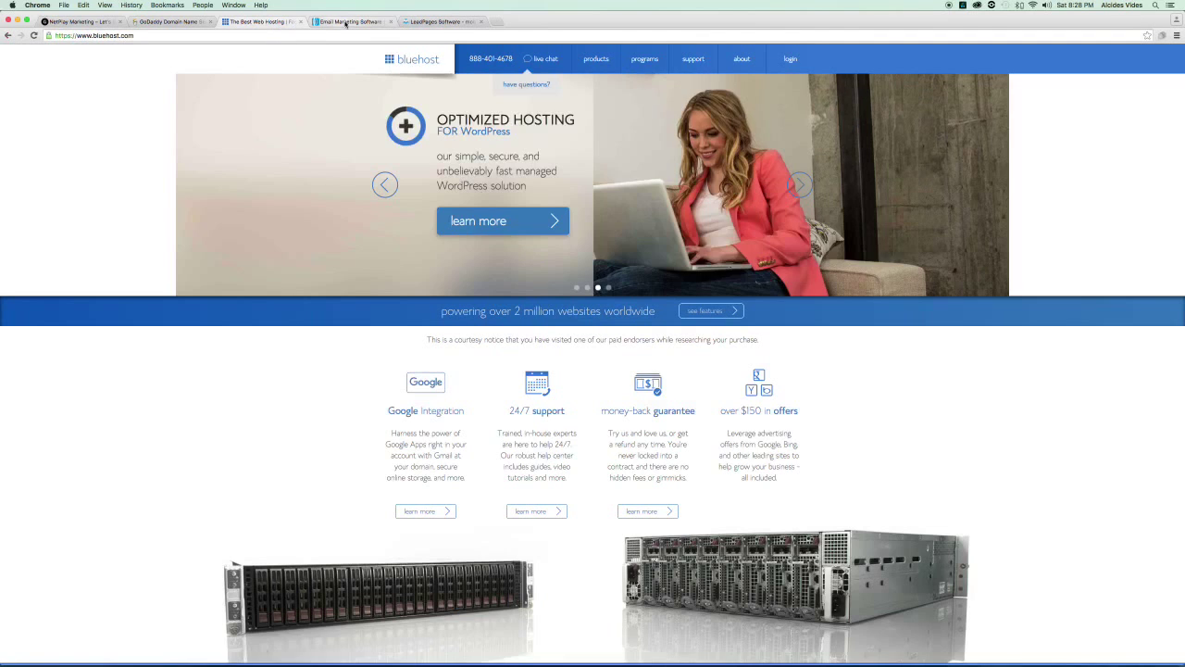
click(350, 22)
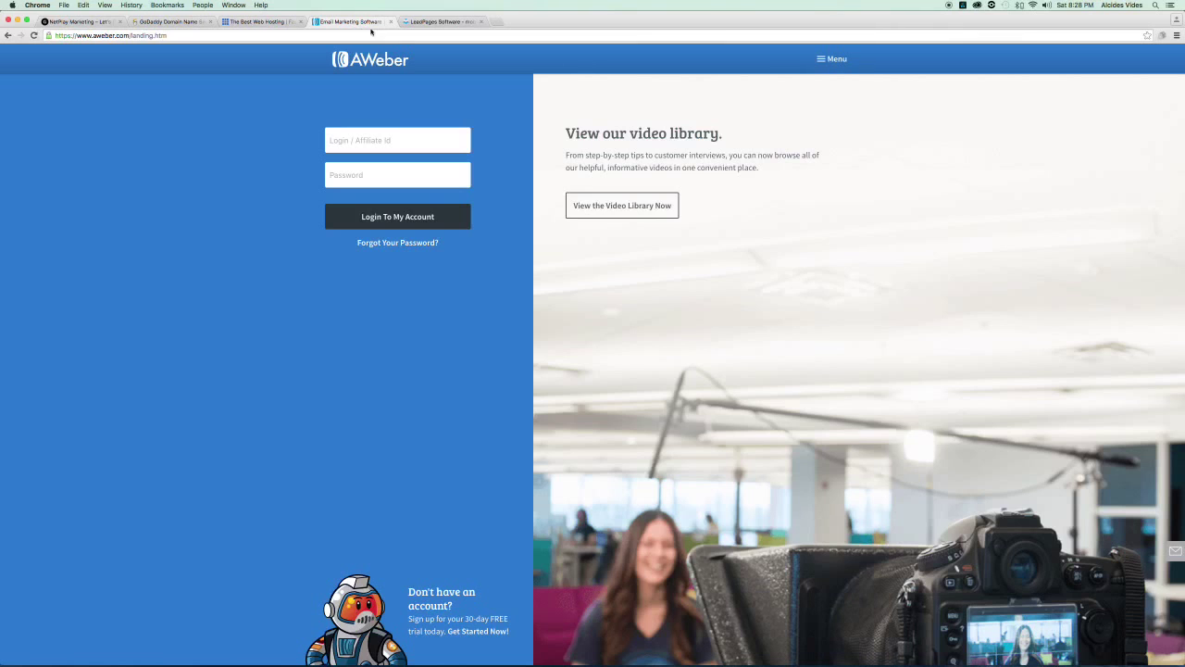
click(444, 22)
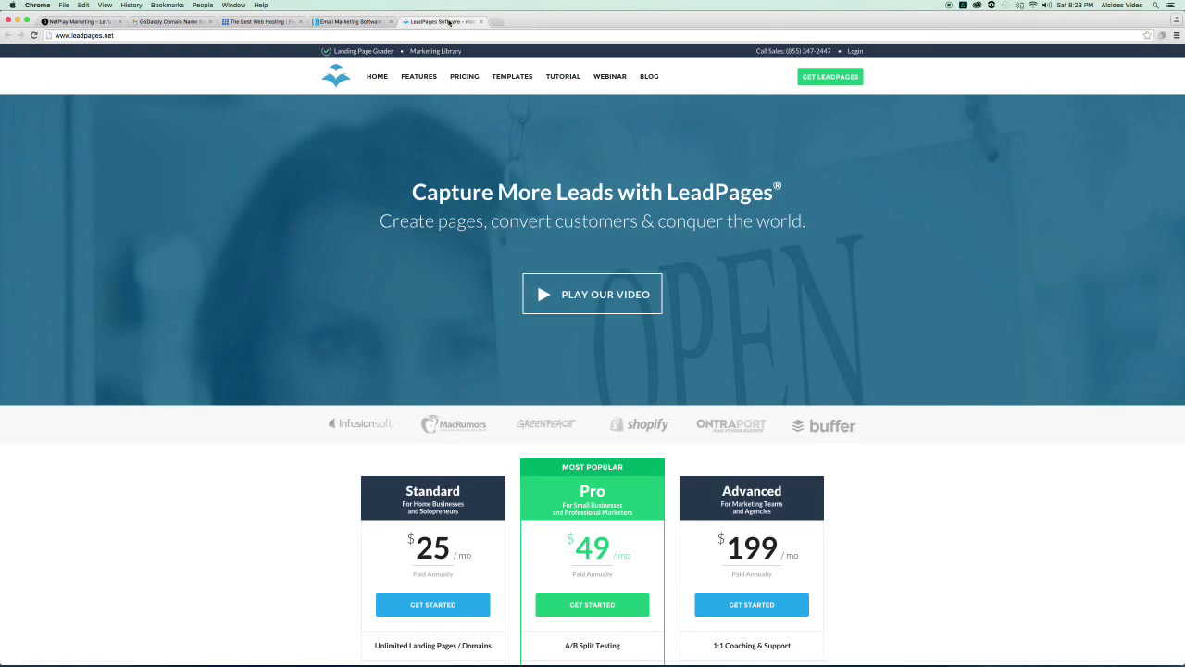